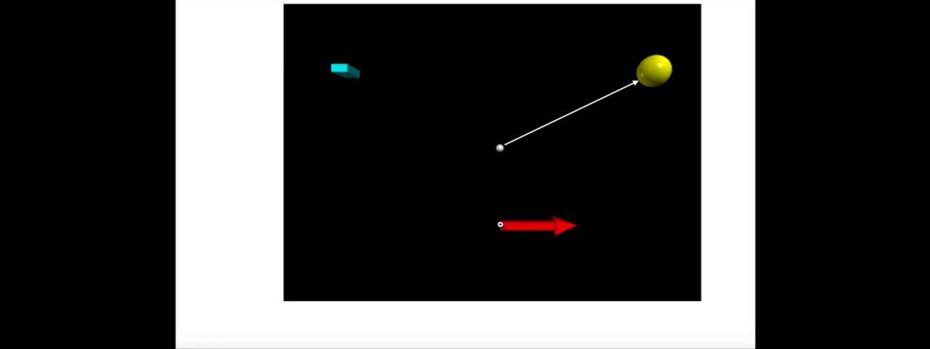
# Search 'glo' in the address bar to bring up the VPython Help suggestion
pyautogui.write('glo')
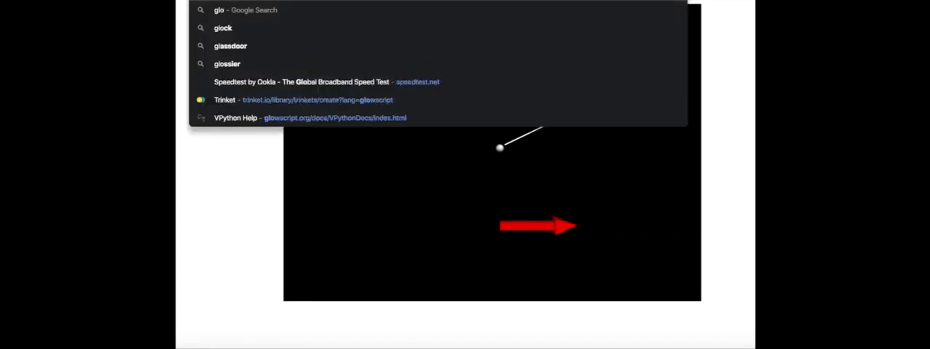
# Reach the VPython Help site and view the sphere reference page
pyautogui.click(308, 117)
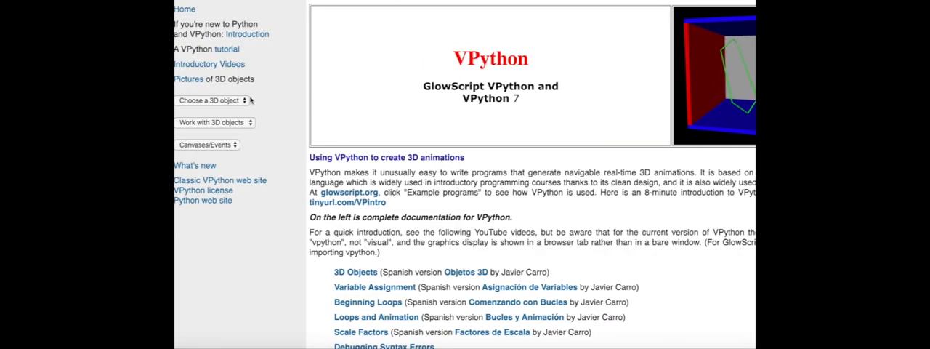
pyautogui.click(211, 100)
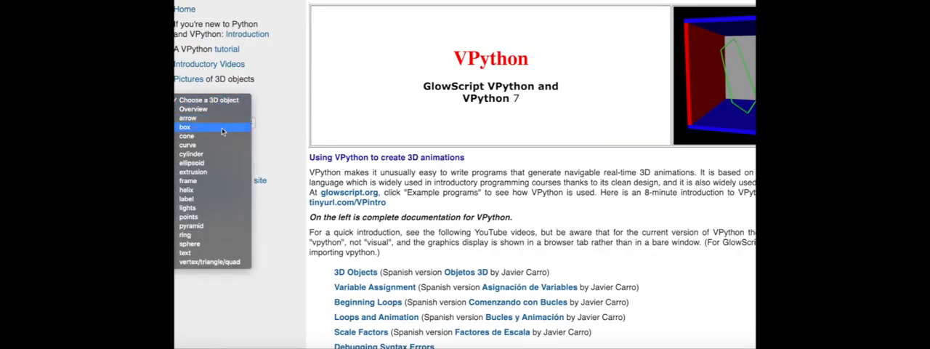
pyautogui.moveTo(195, 243)
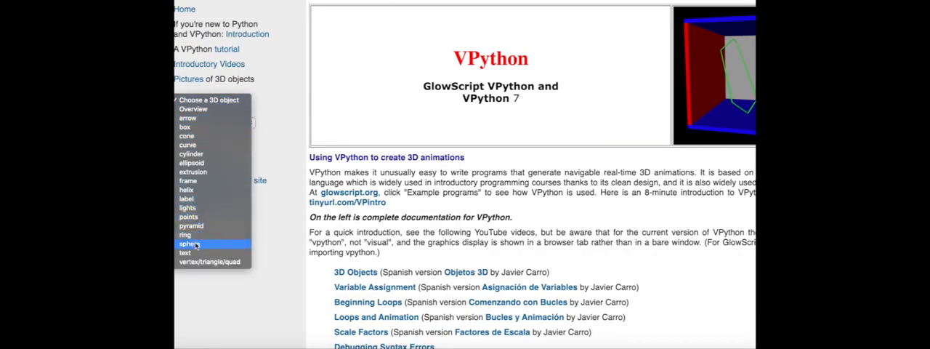
pyautogui.click(192, 244)
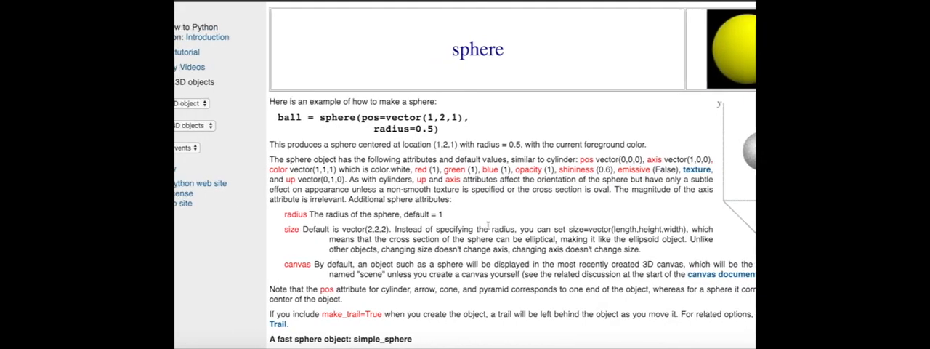
pyautogui.scroll(-3)
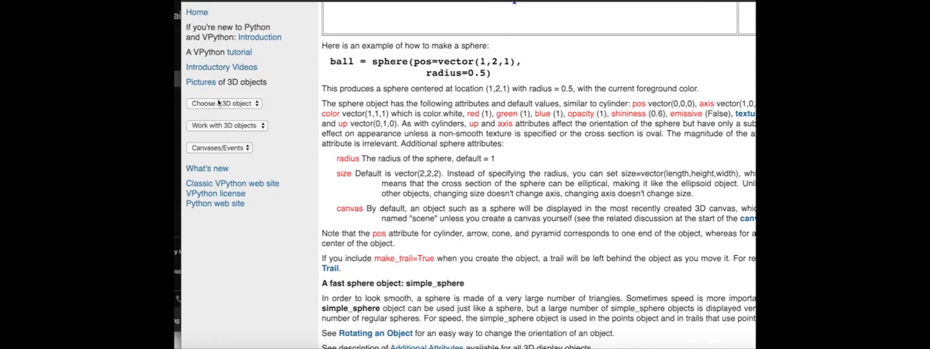
# Browse the 3D object list again and look up the helix object
pyautogui.click(221, 101)
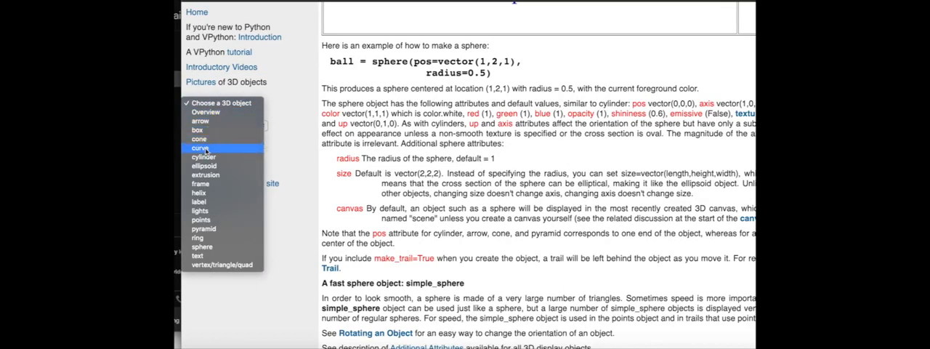
pyautogui.moveTo(203, 183)
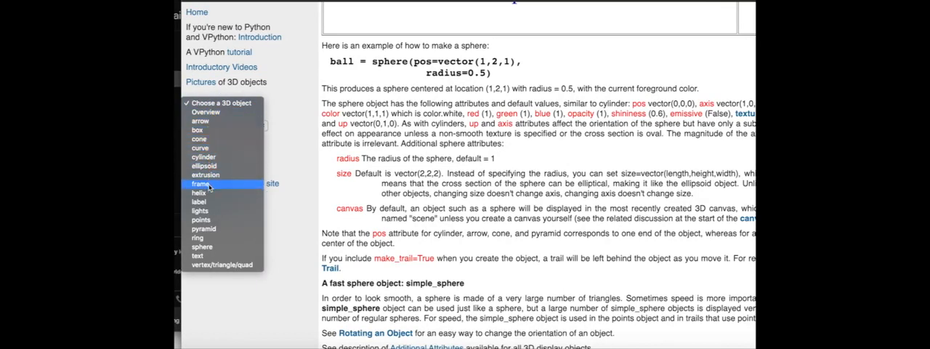
pyautogui.moveTo(197, 238)
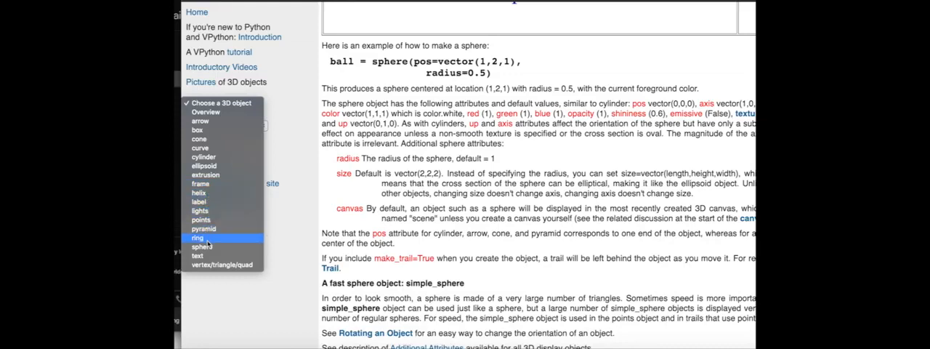
pyautogui.moveTo(204, 166)
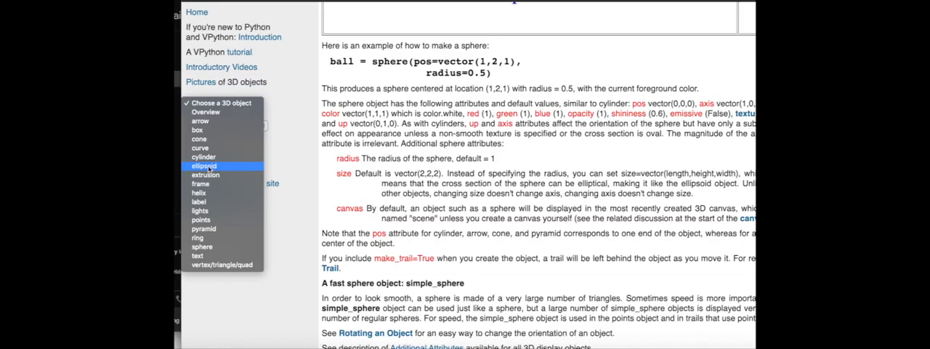
pyautogui.moveTo(200, 211)
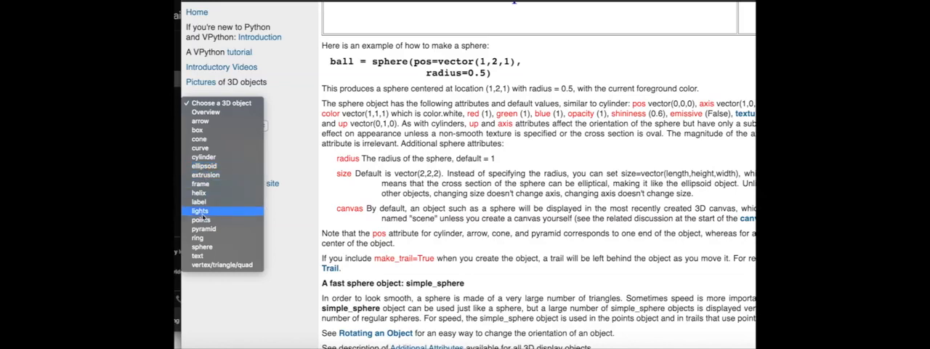
pyautogui.moveTo(210, 122)
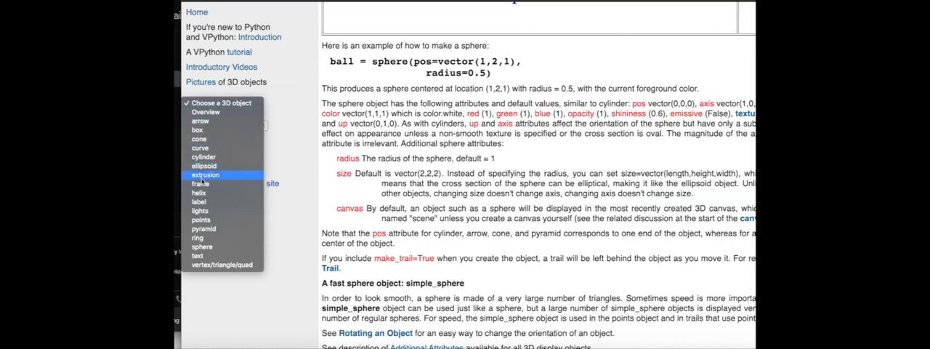
pyautogui.click(199, 192)
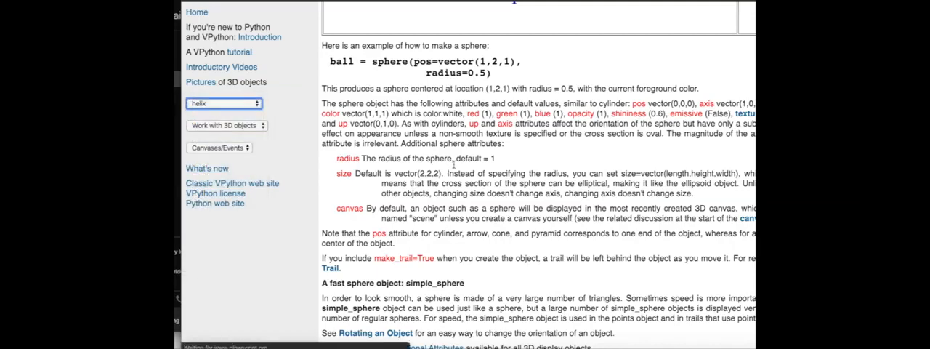
pyautogui.click(223, 104)
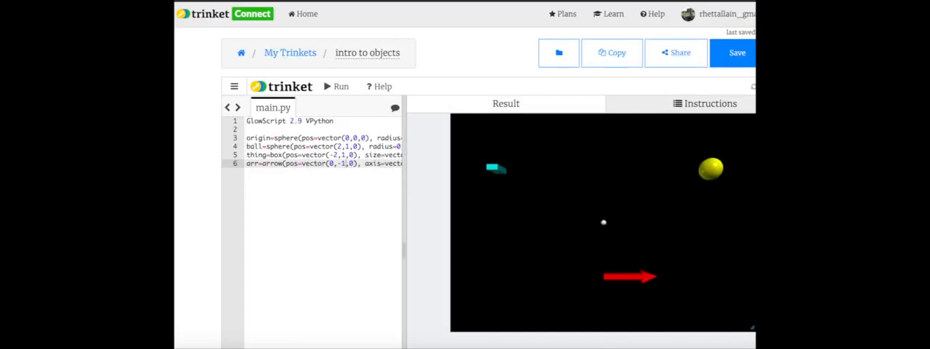
pyautogui.moveTo(415, 219)
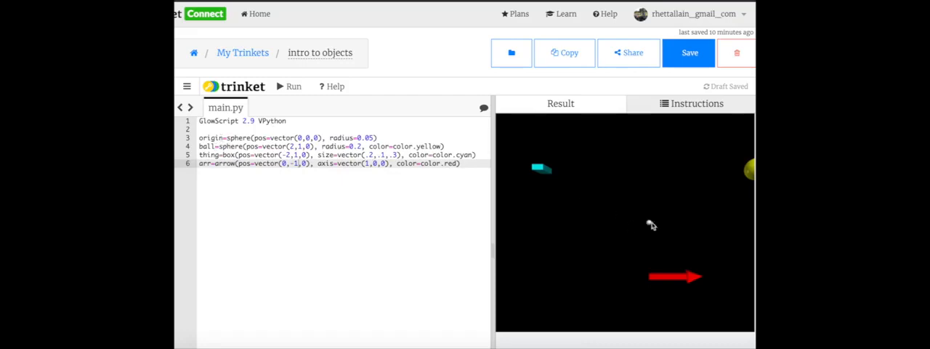
# Select the origin sphere line in main.py to begin deleting the old object lines
pyautogui.click(256, 137)
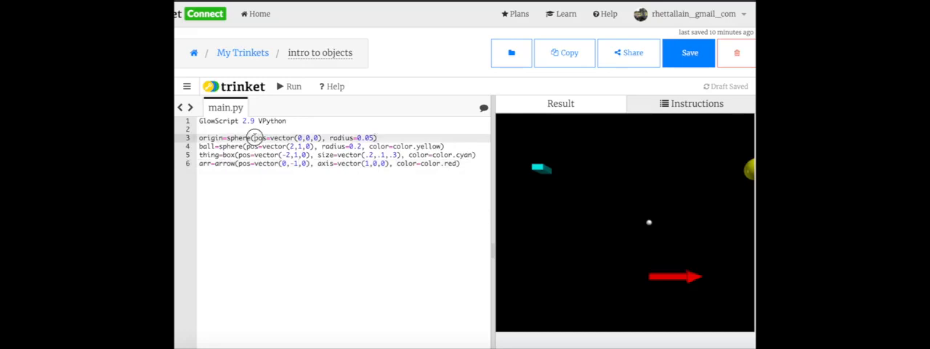
pyautogui.doubleClick(238, 137)
pyautogui.write('ball=sphere(')
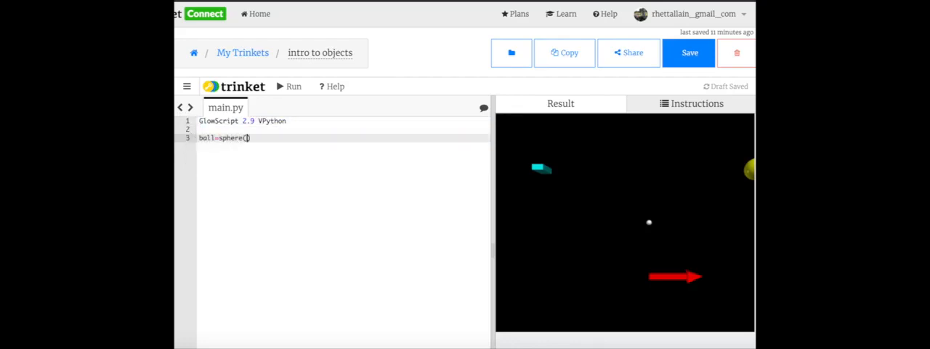
# Run ball=sphere() and orbit around the default white sphere
pyautogui.click(294, 87)
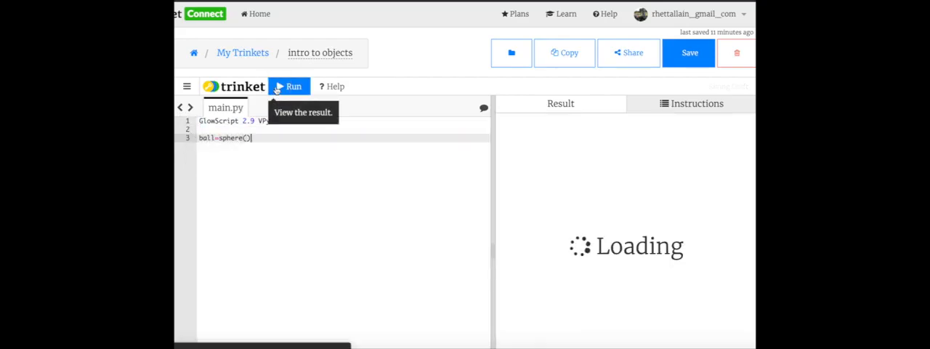
pyautogui.click(289, 86)
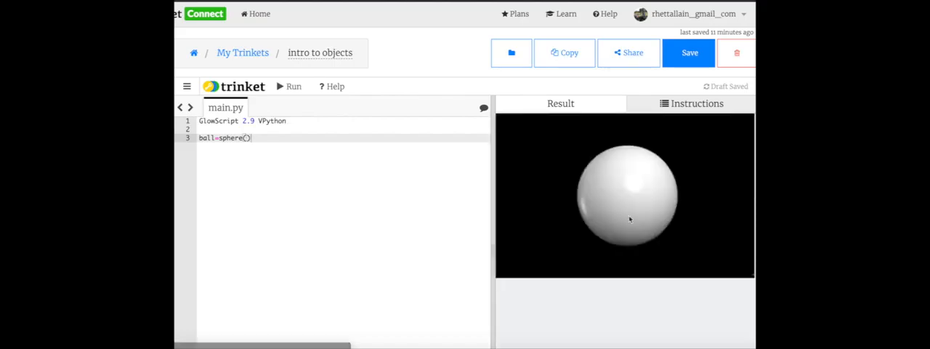
pyautogui.moveTo(620, 198)
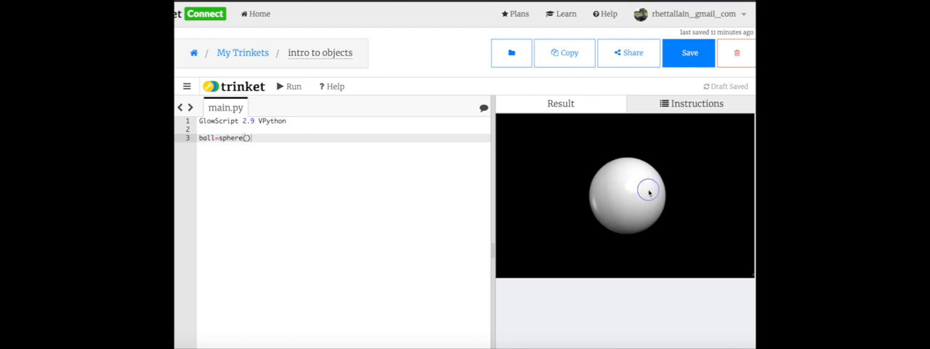
pyautogui.moveTo(648, 190); pyautogui.dragTo(660, 209)
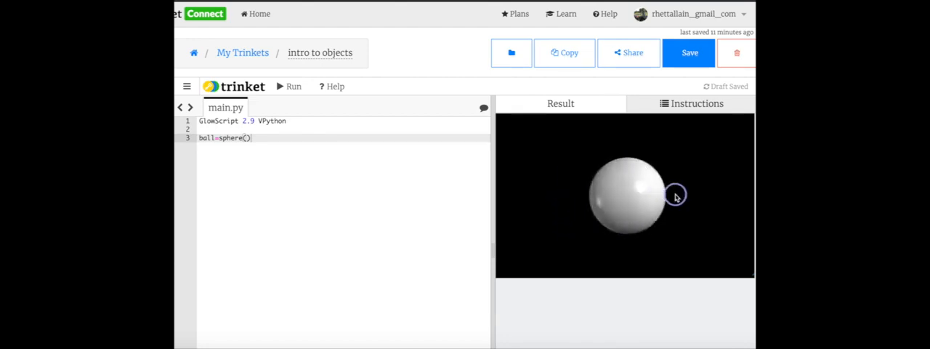
pyautogui.moveTo(675, 197); pyautogui.dragTo(651, 211)
pyautogui.write('pos=vecto')
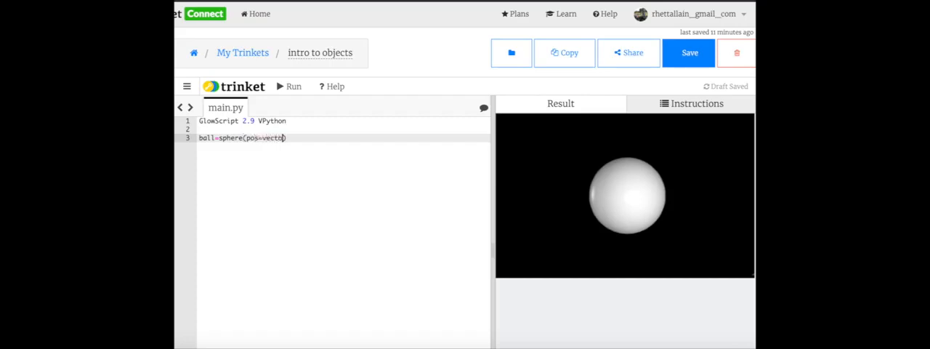
# Give the ball pos=vector(1,1,0), radius=0.5 and color.red, and run it
pyautogui.write('(1,1,0)')
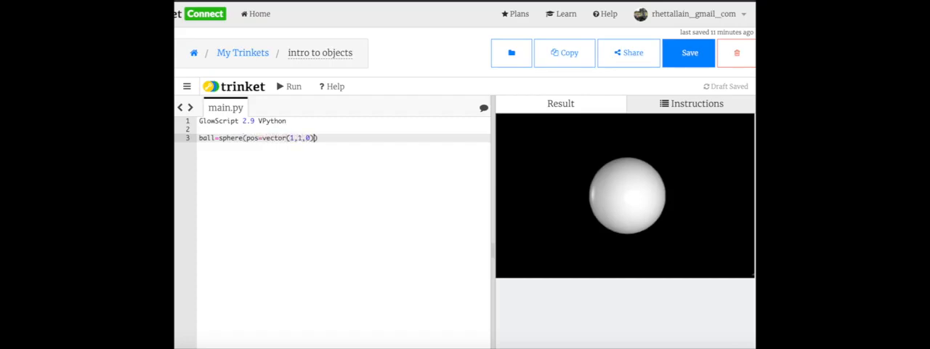
pyautogui.write(',radius=0.5')
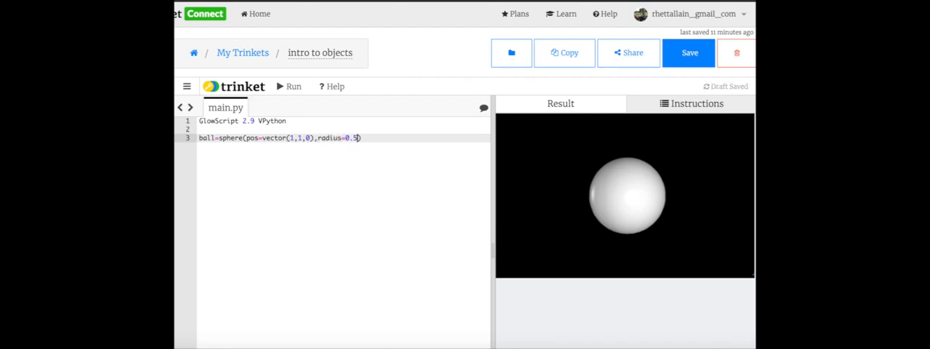
pyautogui.write(',color=color.red')
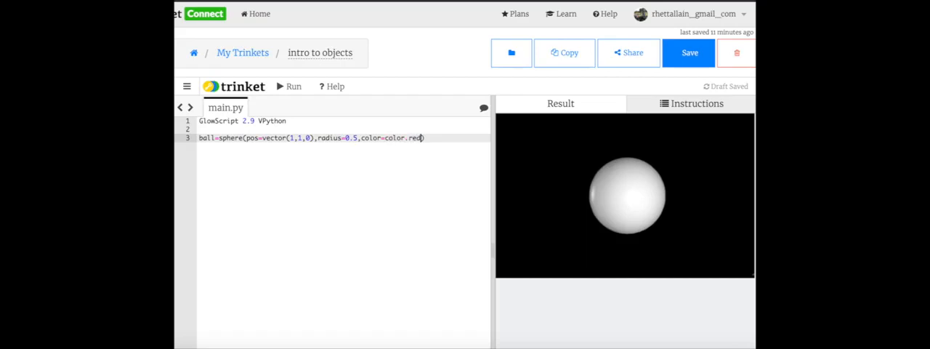
pyautogui.click(291, 85)
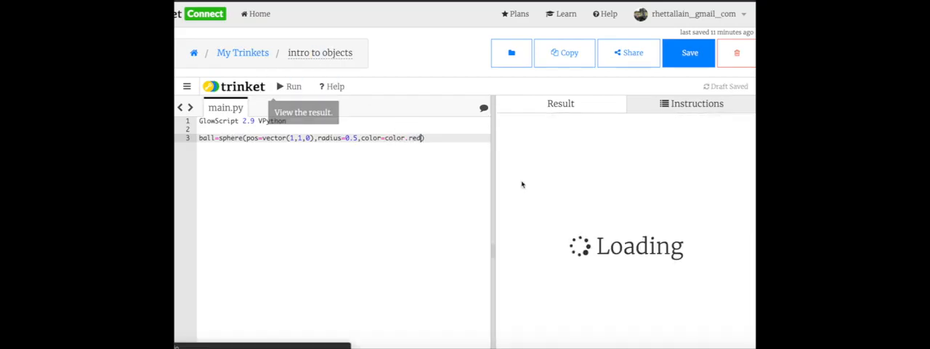
pyautogui.click(294, 85)
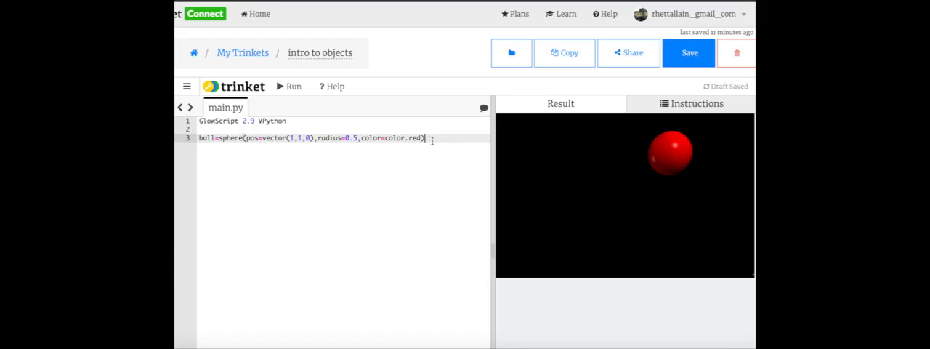
pyautogui.moveTo(561, 14)
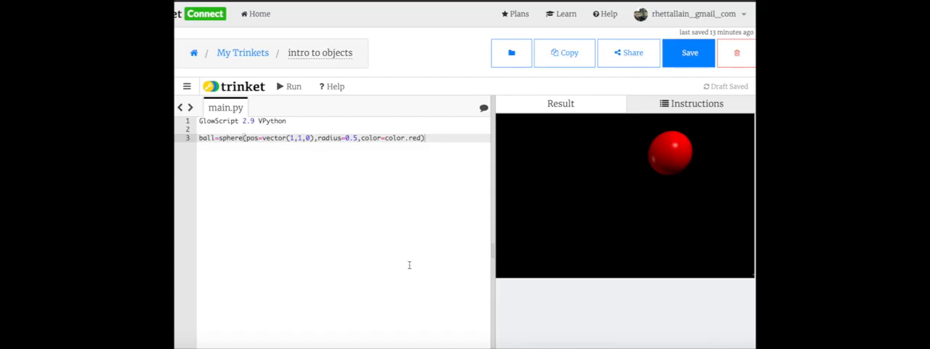
pyautogui.moveTo(442, 212)
pyautogui.write('g=vector(0,')
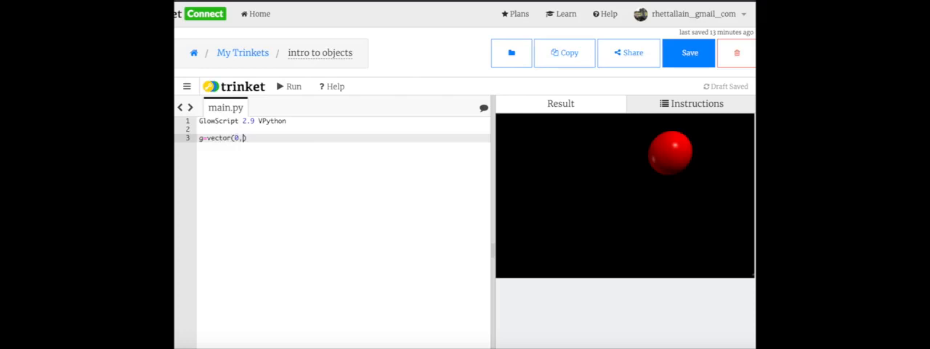
# Define g=vector(0,-9.8,0) and a ball sphere at (0,0,0) with radius 0.05
pyautogui.write('-9.7')
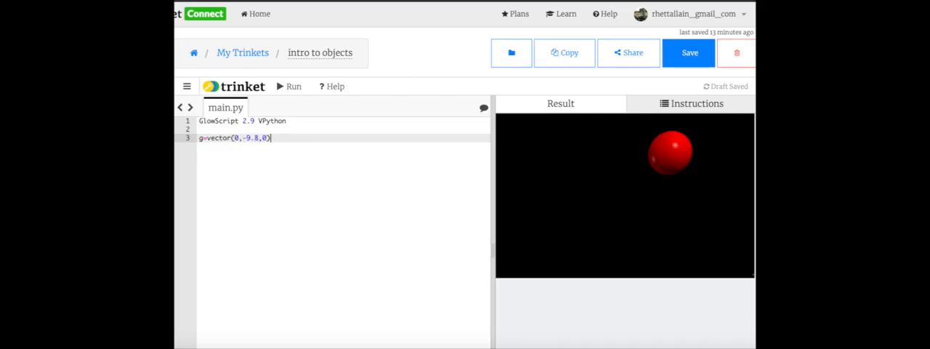
pyautogui.write('ball=')
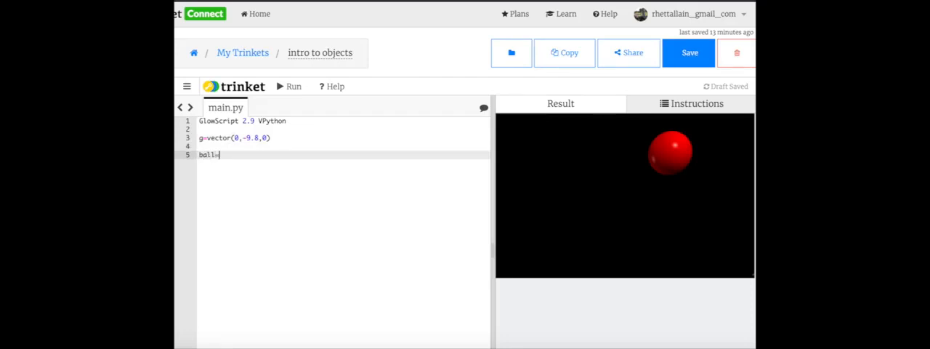
pyautogui.write('=sphere(pos=vector')
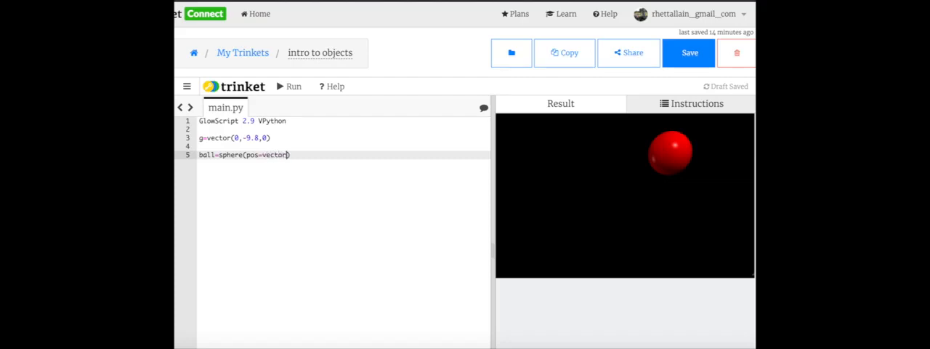
pyautogui.write('(0,0,0)')
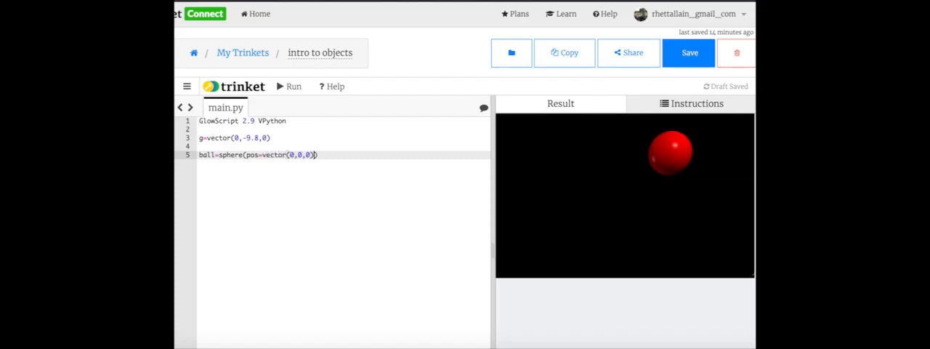
pyautogui.write(', radius')
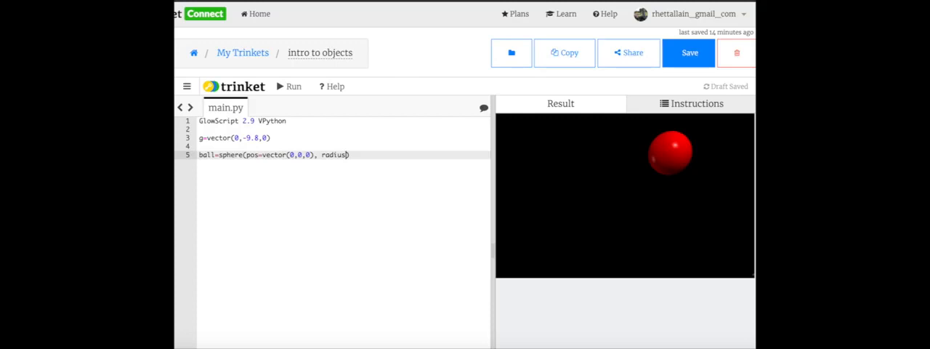
pyautogui.write('=0.05')
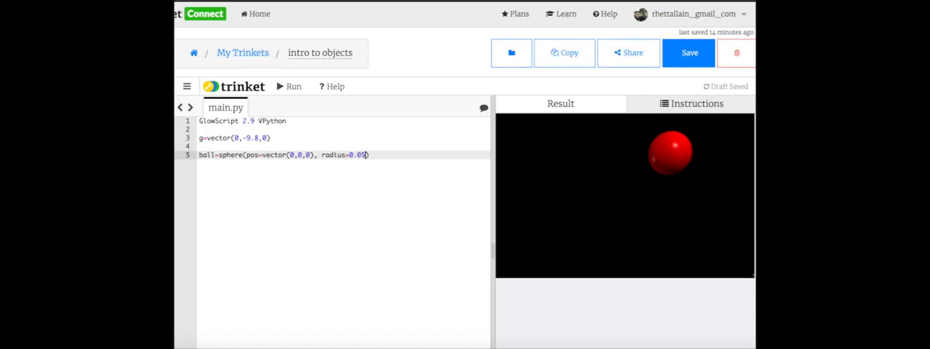
# Colour the ball yellow, run to render it, and return to editing after its line
pyautogui.write(',')
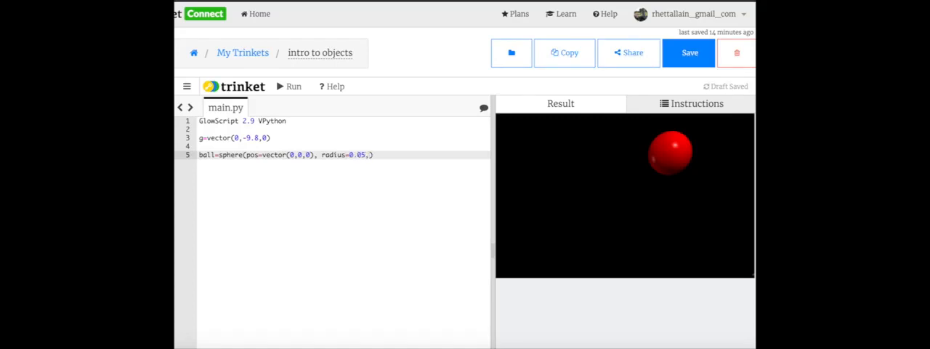
pyautogui.write(',color=')
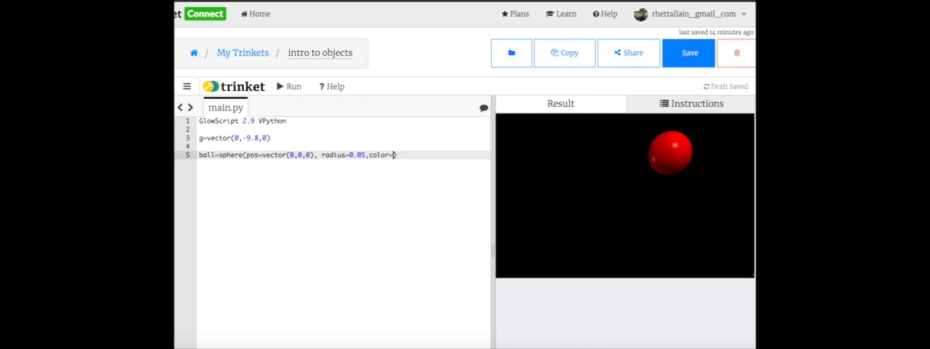
pyautogui.write('color.')
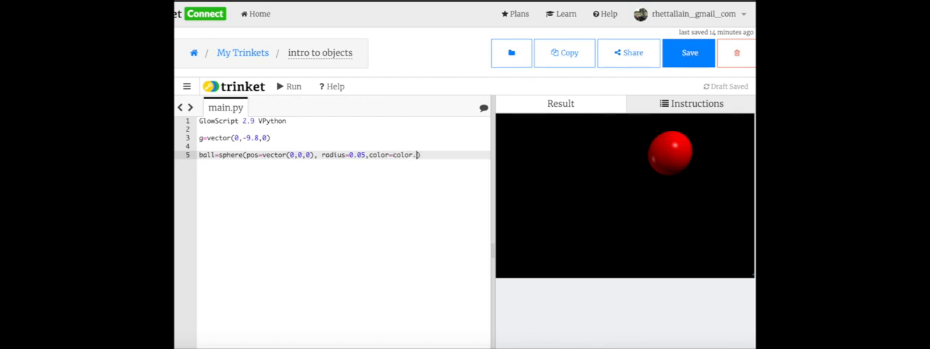
pyautogui.write('yellow')
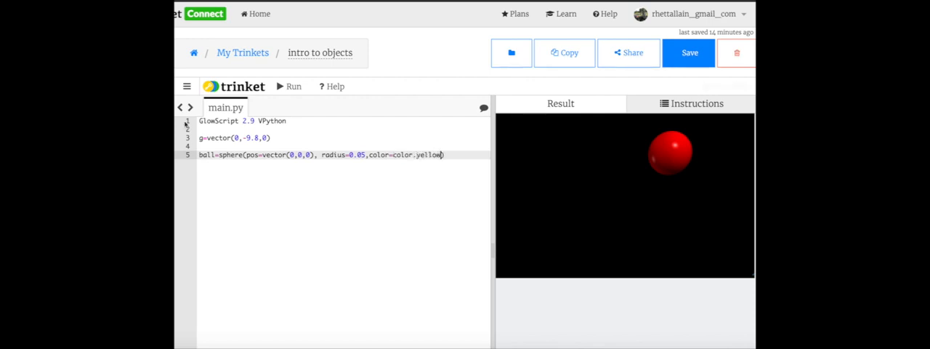
pyautogui.click(294, 85)
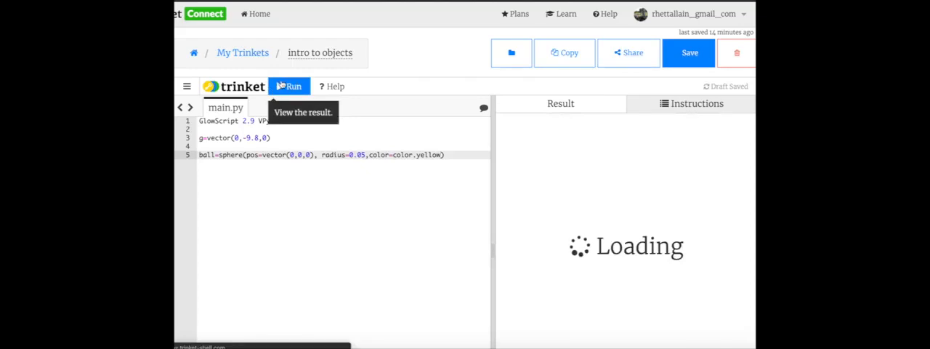
pyautogui.click(289, 86)
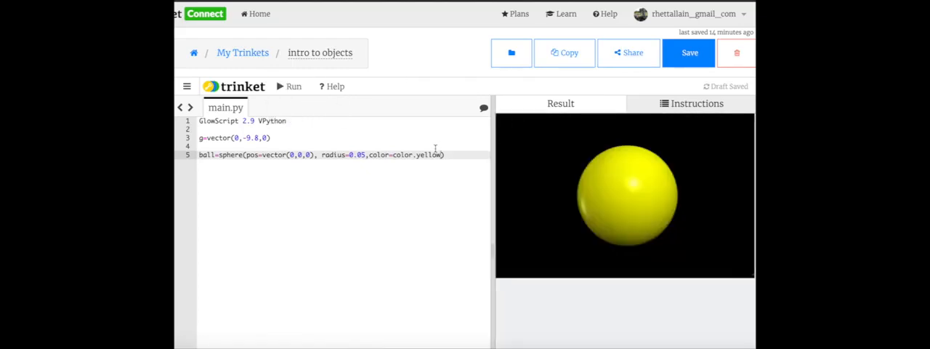
pyautogui.moveTo(452, 160)
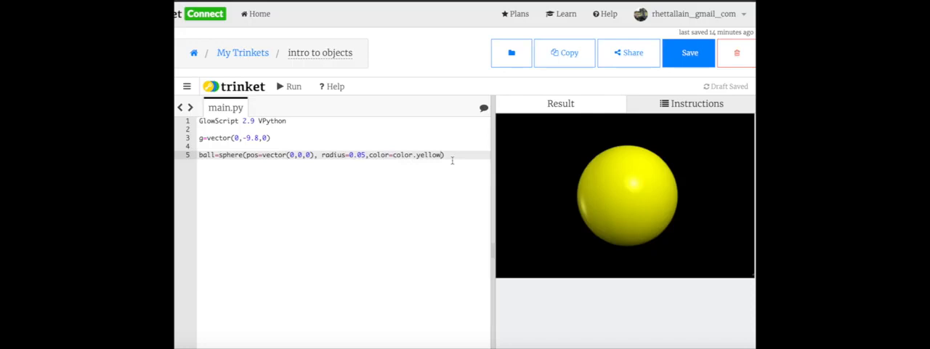
pyautogui.click(444, 154)
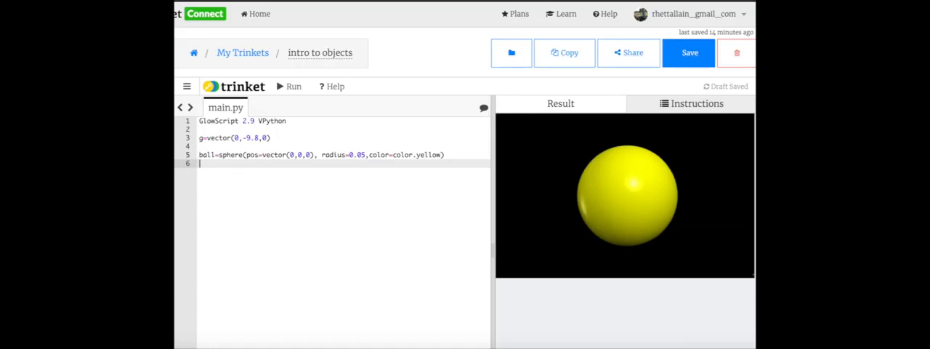
# Set ball.m=0.05 after correcting a mistyped momentum vector
pyautogui.write('p')
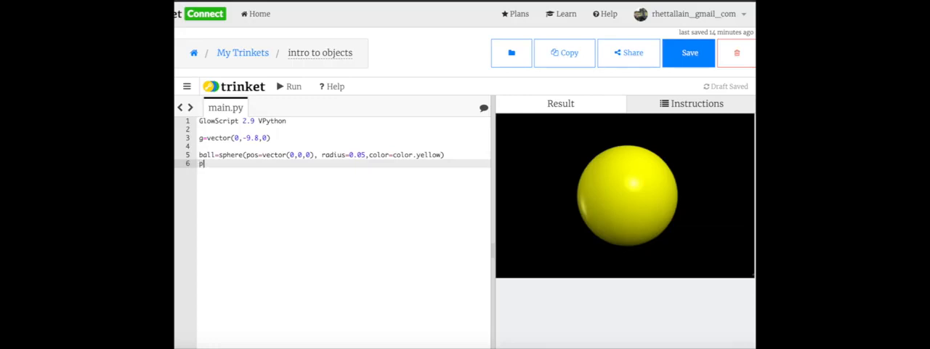
pyautogui.press('Backspace')
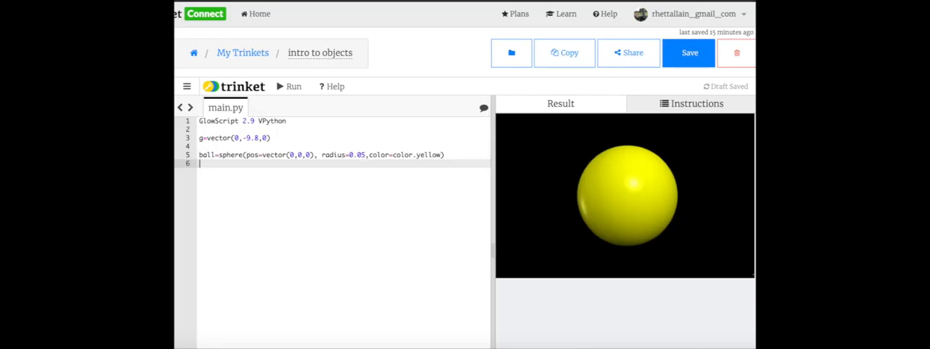
pyautogui.write('ball.')
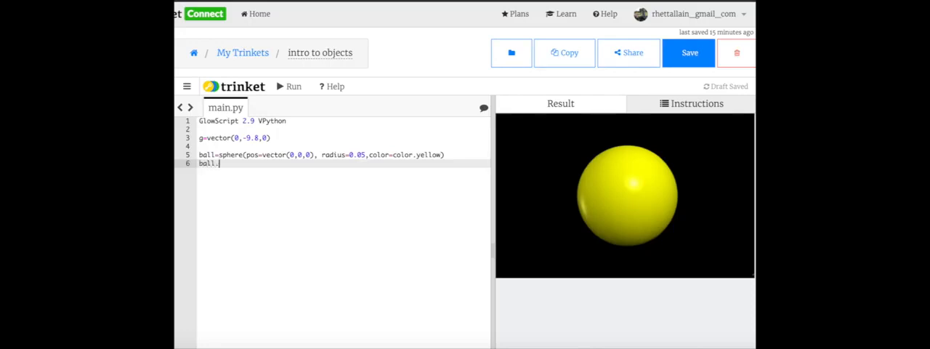
pyautogui.write('p=vector(0')
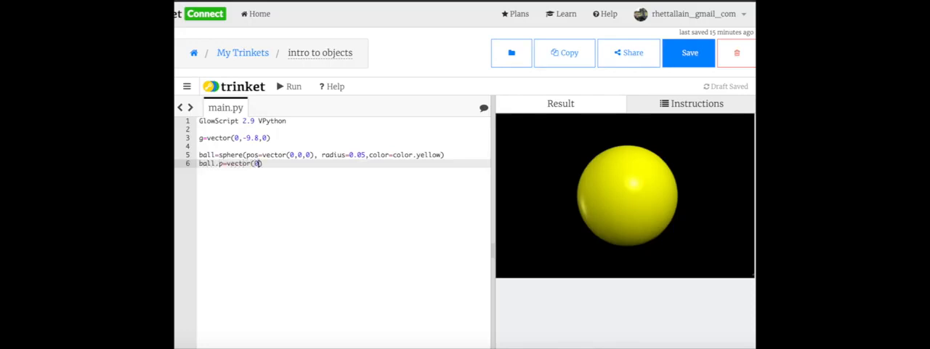
pyautogui.press('BackSpace')
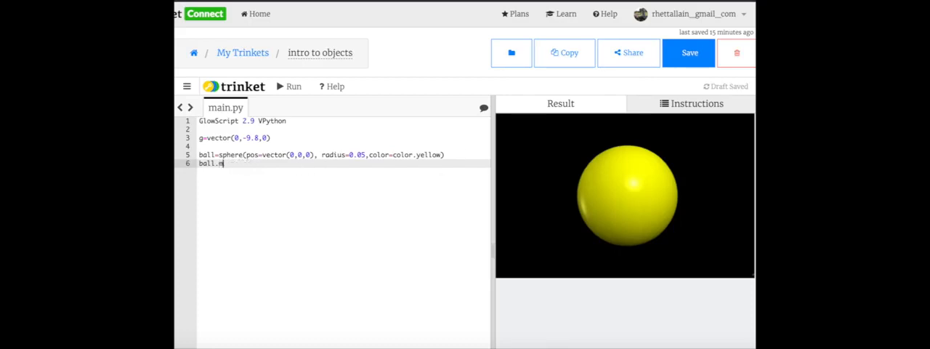
pyautogui.write('=')
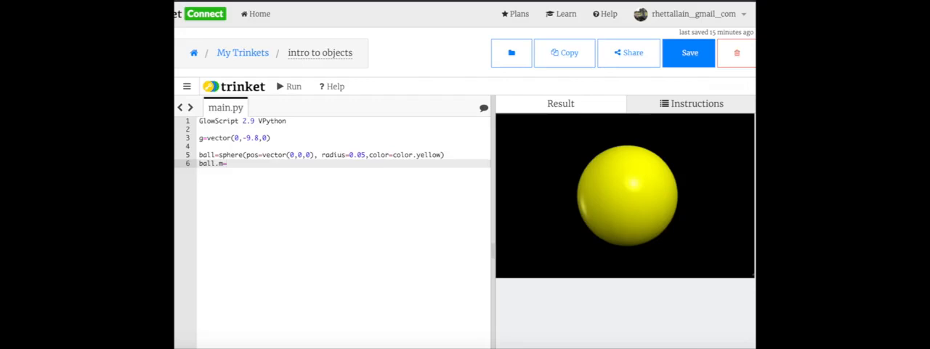
pyautogui.write('0.')
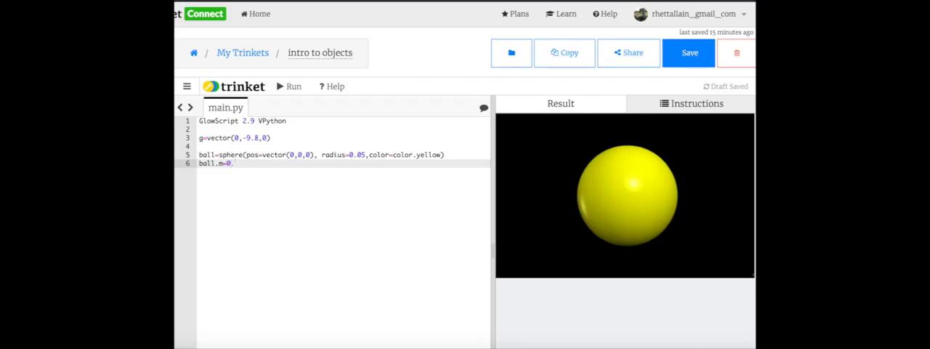
pyautogui.write('05')
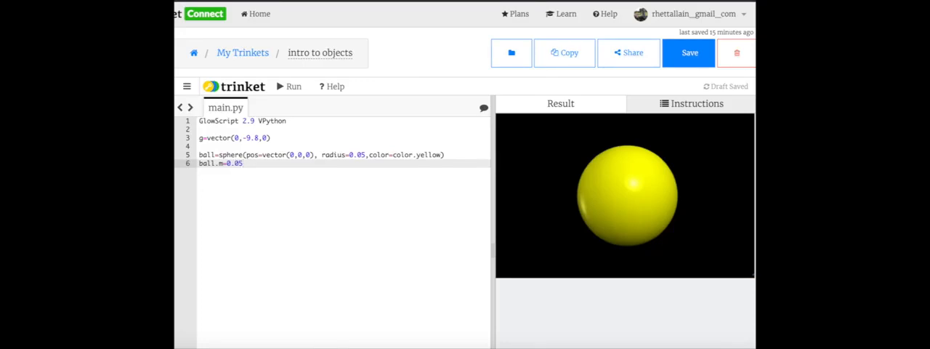
# Set v0=5 and ball.p=ball.m*vector(0,v0,0)
pyautogui.write('ba;;')
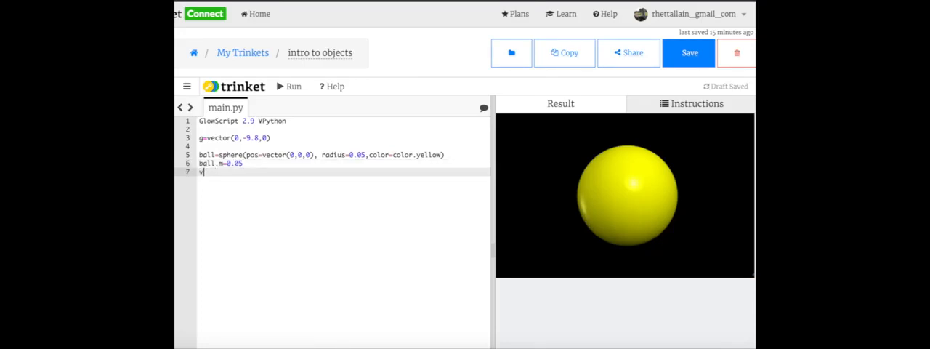
pyautogui.write('0=')
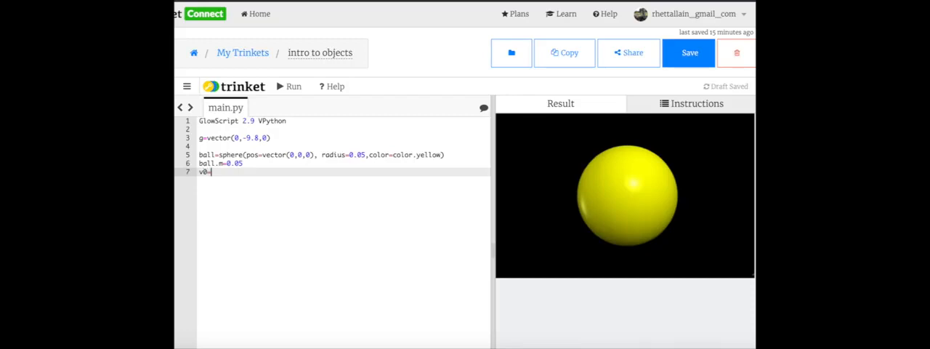
pyautogui.write('5')
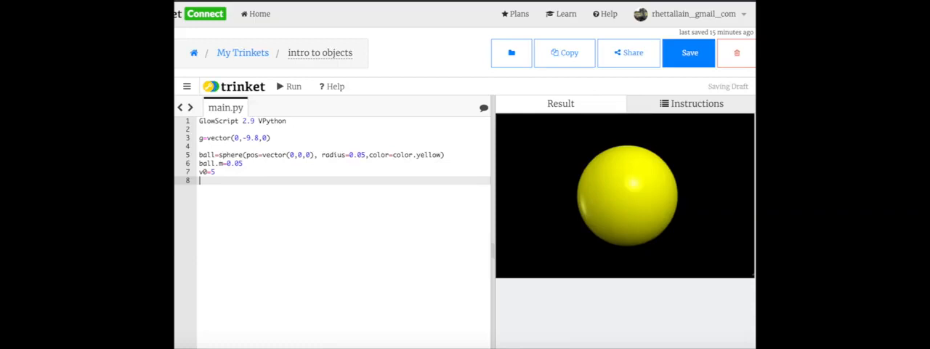
pyautogui.write('theta=')
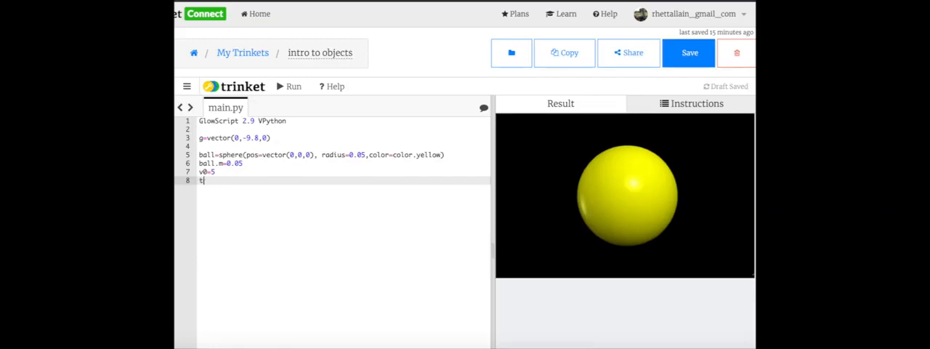
pyautogui.write('ball.p')
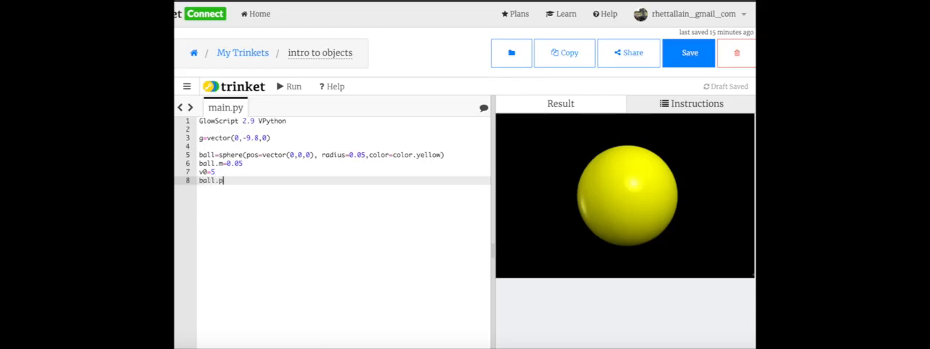
pyautogui.write('=bal')
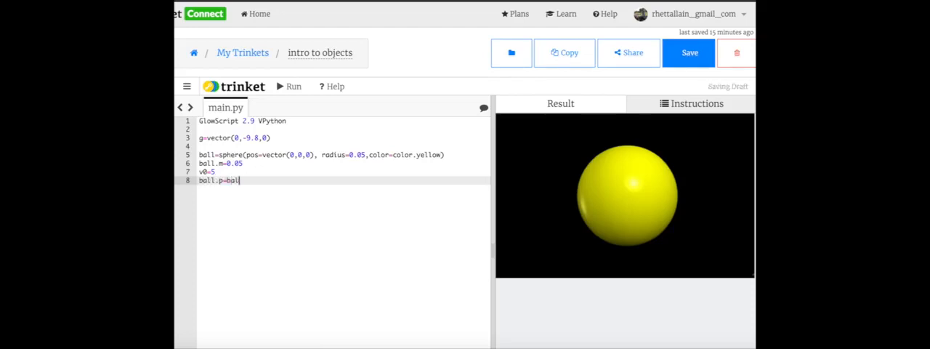
pyautogui.write('.m*vector')
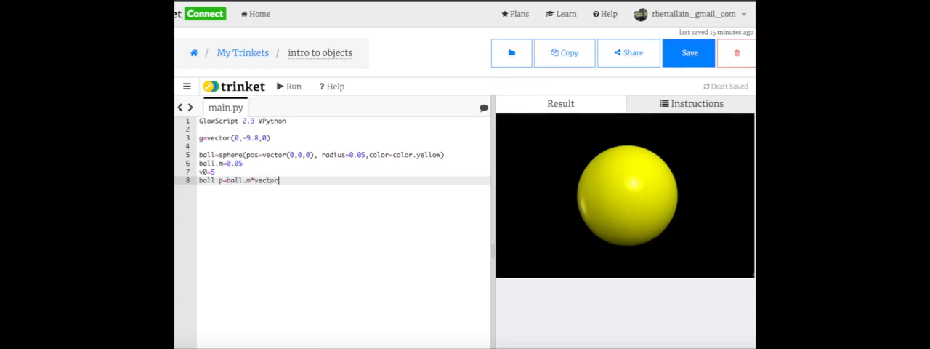
pyautogui.write('(0,')
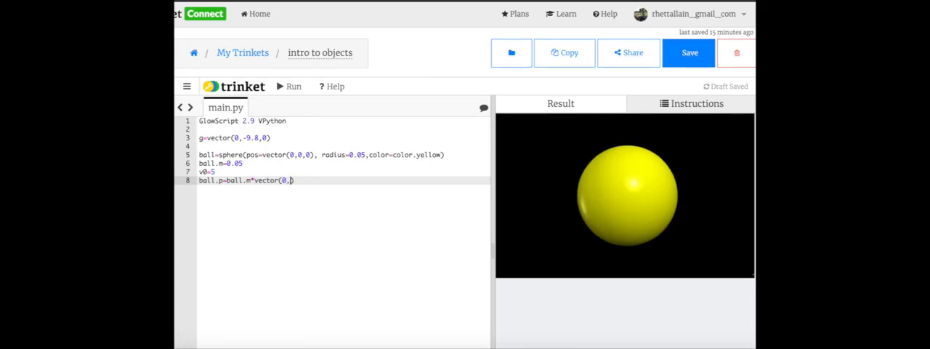
pyautogui.write('v0,0')
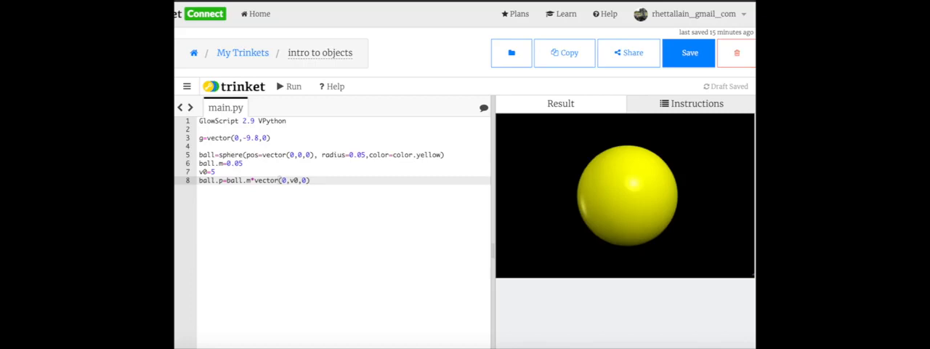
# Add print(ball.p) to display the starting momentum
pyautogui.write('print(')
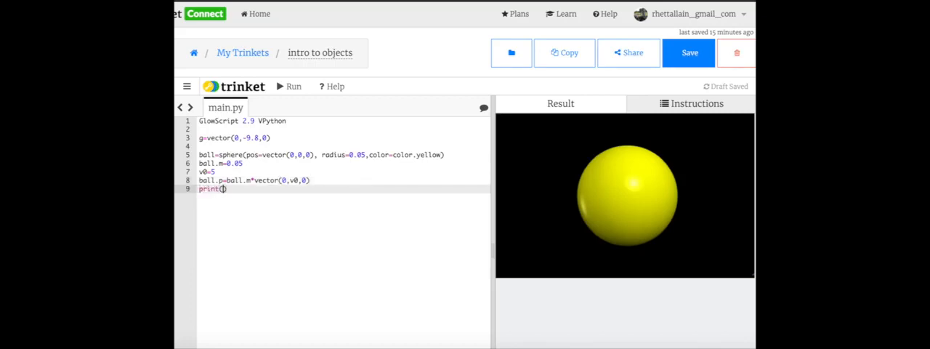
pyautogui.write('ball.p')
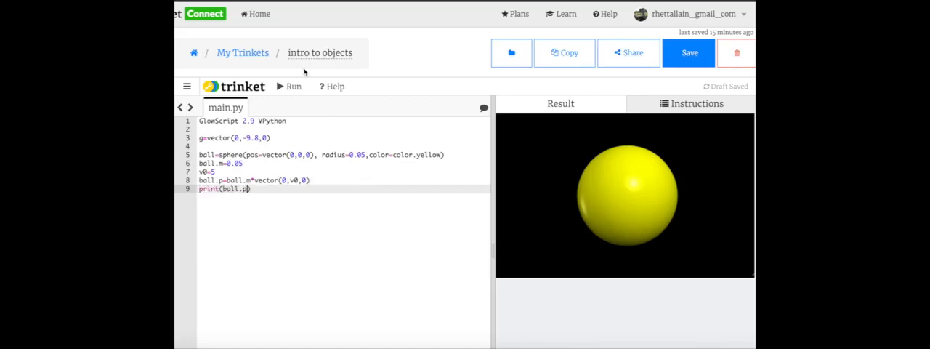
# Run to print the momentum < 0, 0.25, 0 >, then remove the print line
pyautogui.click(289, 86)
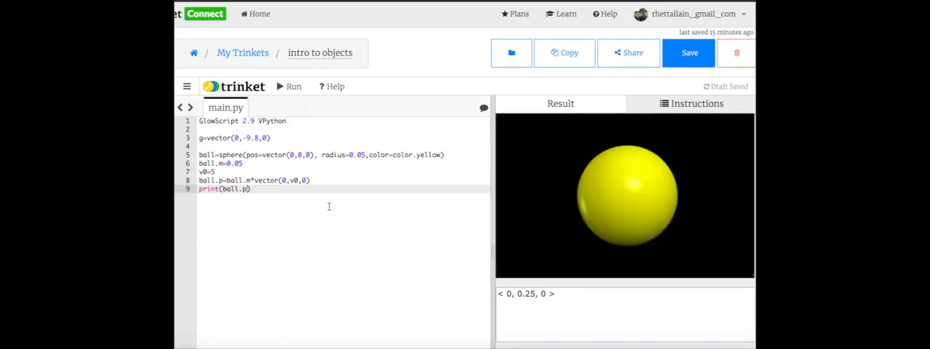
pyautogui.doubleClick(209, 189)
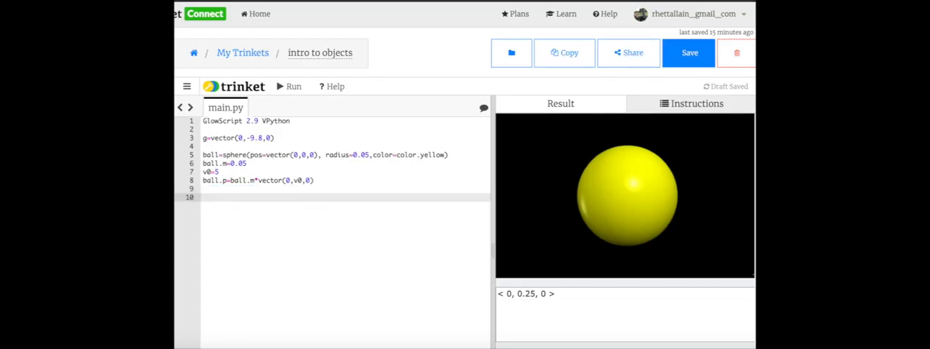
# Add t=0 and dt=0.01 and a print of ball.pos
pyautogui.write('t=')
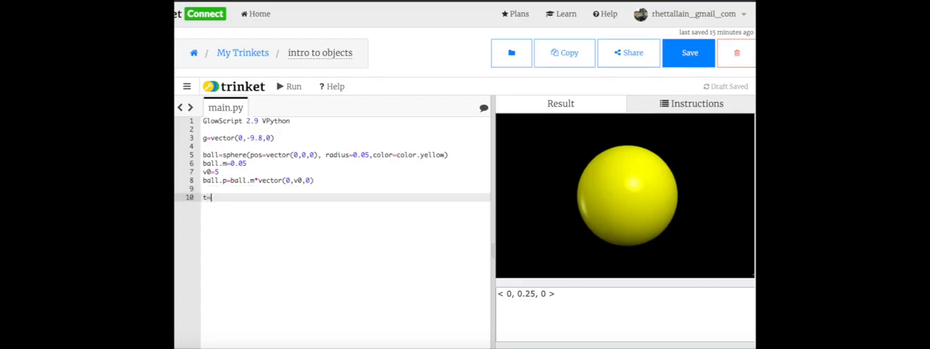
pyautogui.write('t=0')
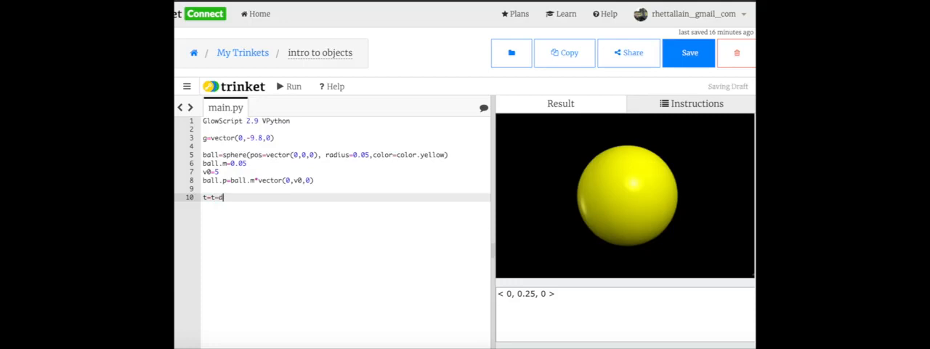
pyautogui.press('backspace')
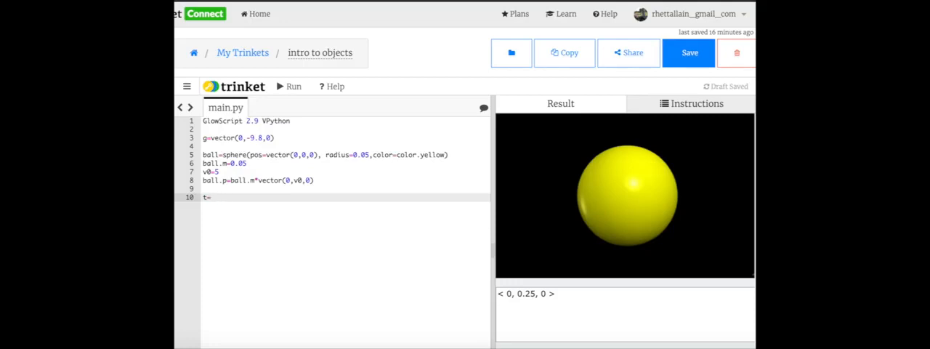
pyautogui.write('dt=0.01')
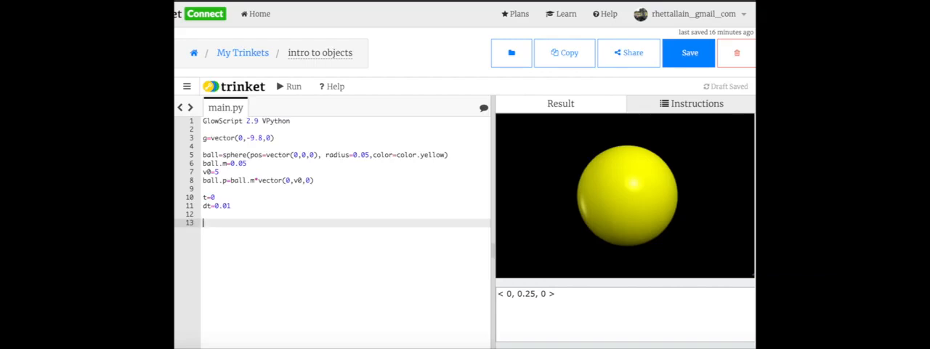
pyautogui.write('while b')
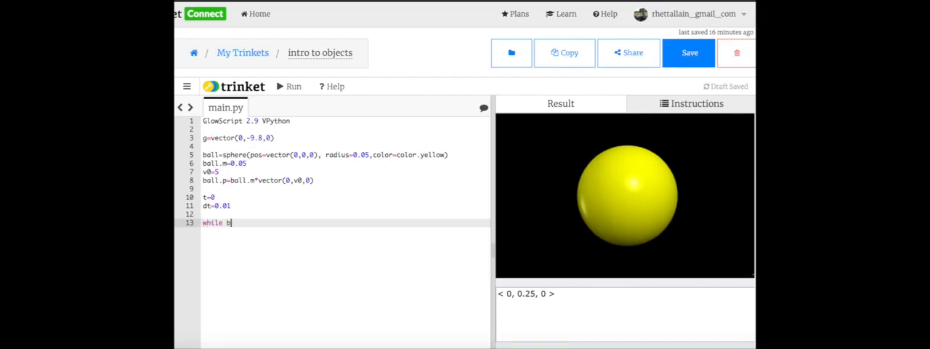
pyautogui.write('all')
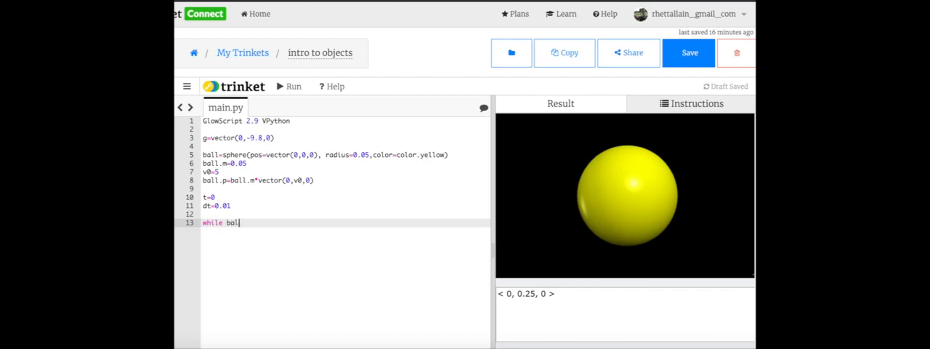
pyautogui.write('.po')
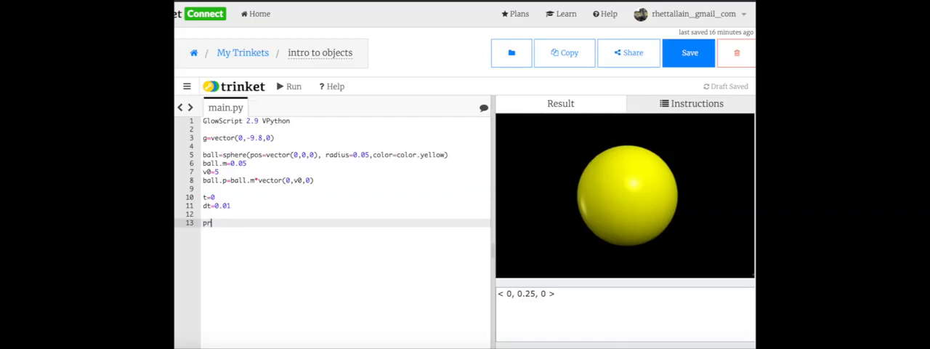
pyautogui.write('int(ball.pos)')
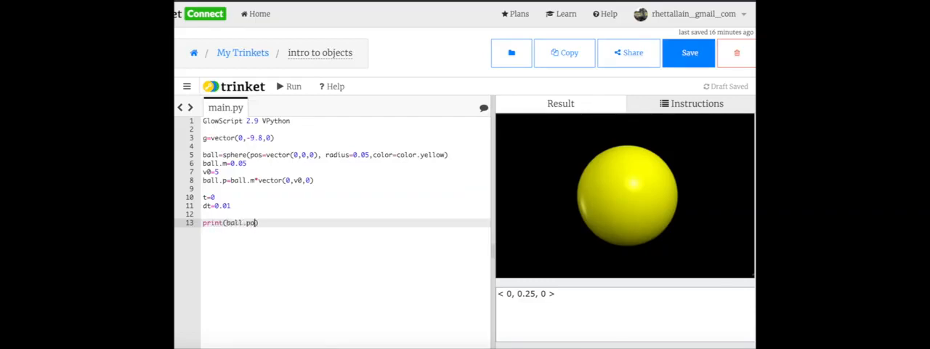
# Run to print ball.pos then ball.pos.y as 0, and begin a while line
pyautogui.click(294, 86)
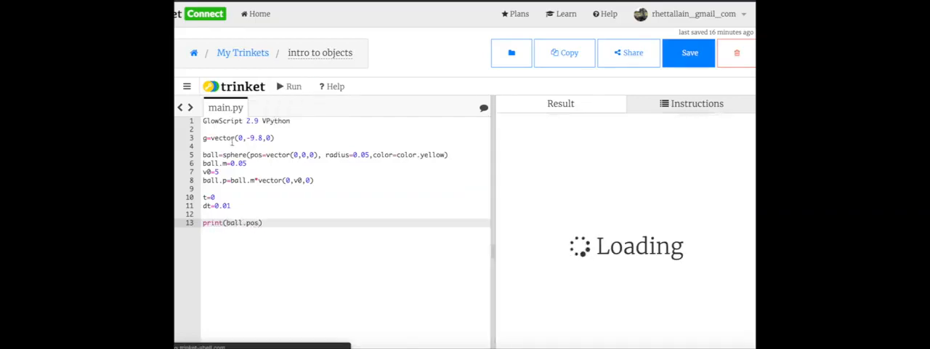
pyautogui.click(291, 86)
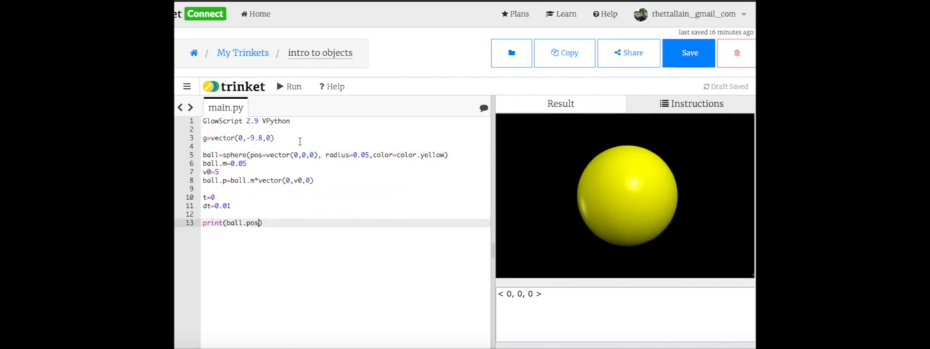
pyautogui.click(289, 86)
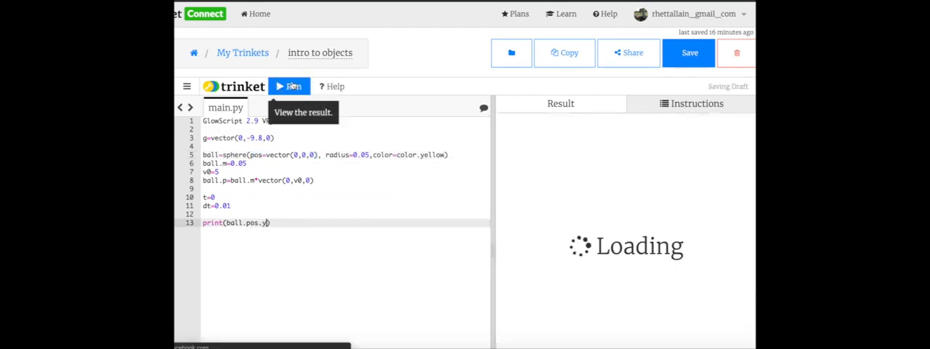
pyautogui.click(289, 85)
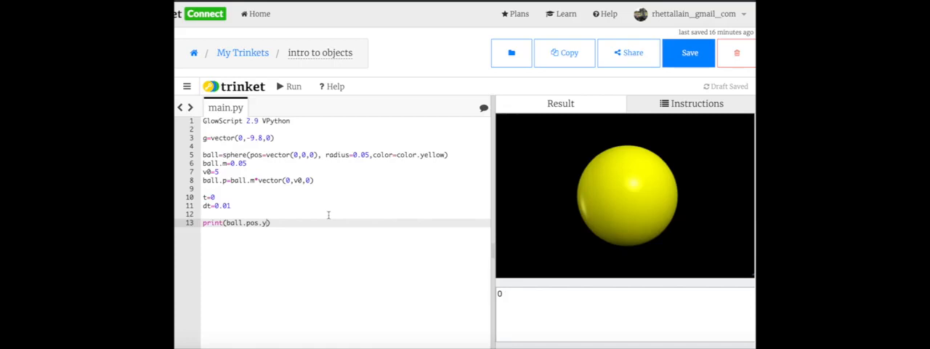
pyautogui.write('wh')
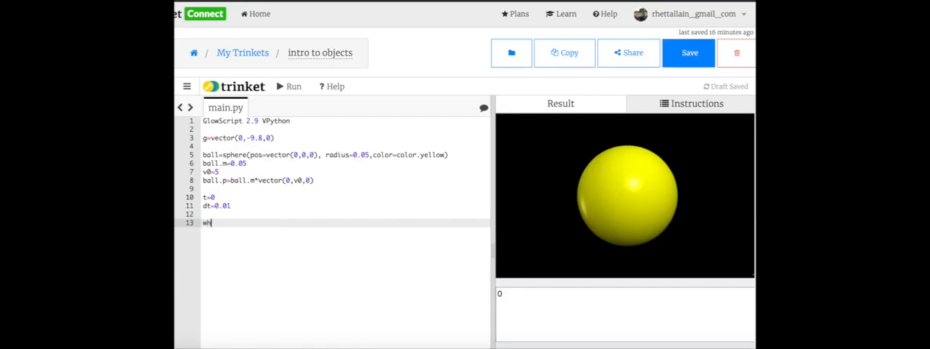
# Write the loop header while ball.pos.y>=0 with rate(100)
pyautogui.write('ile')
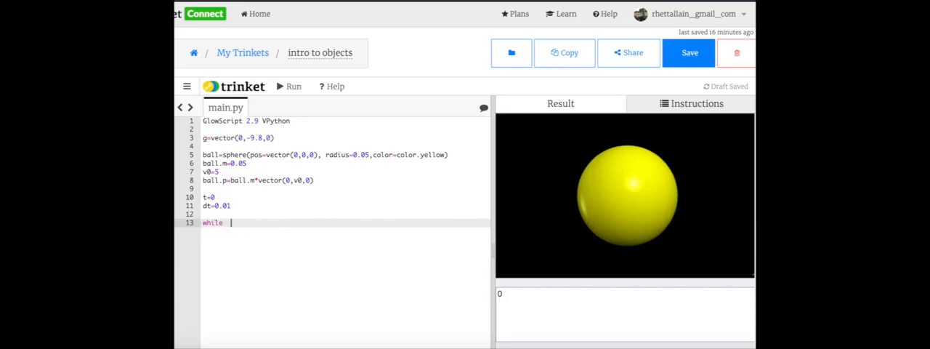
pyautogui.write('ball.pos.y')
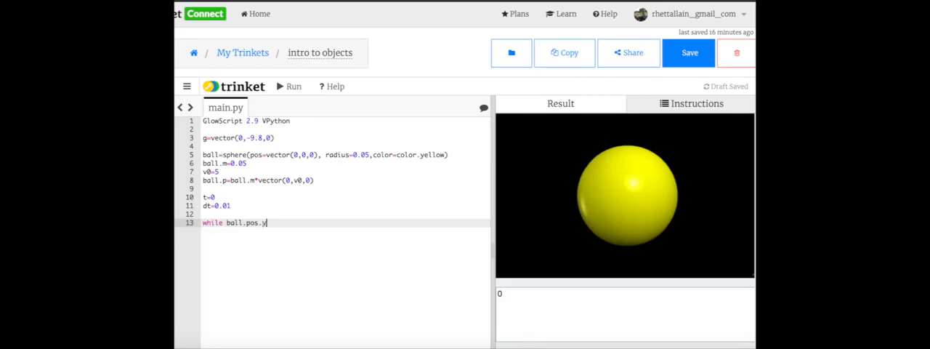
pyautogui.write('>=0:')
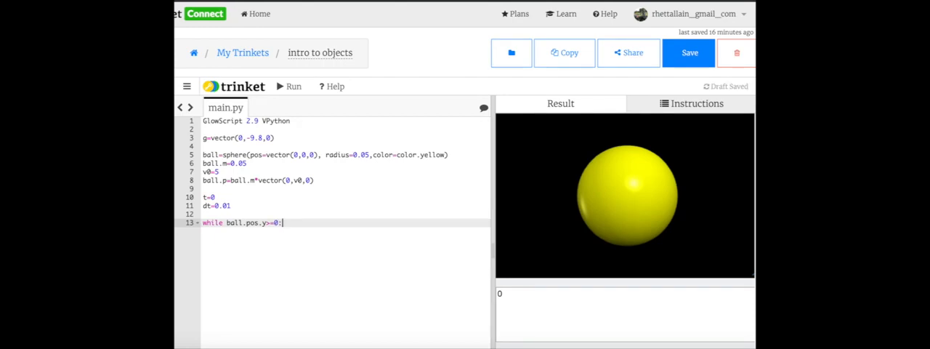
pyautogui.write('rate')
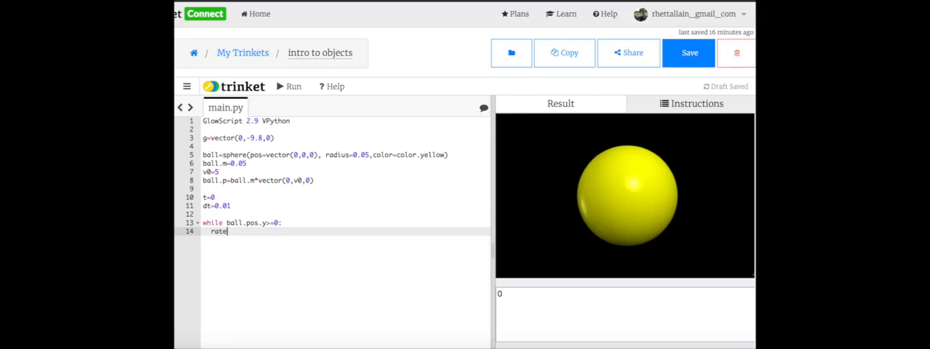
pyautogui.write('(100)')
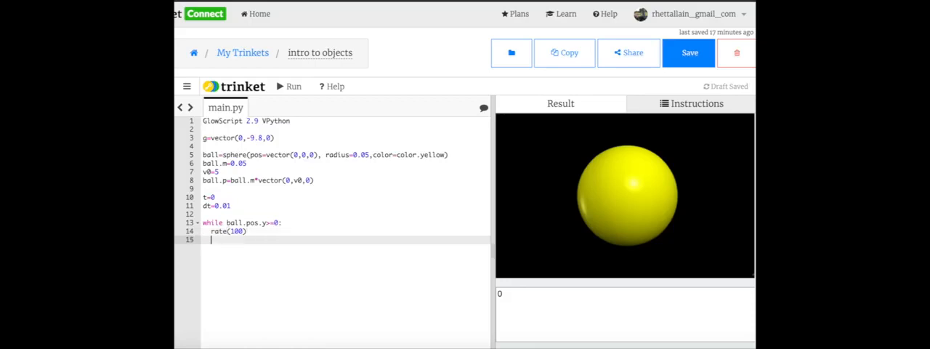
# Add the force, momentum and position updates and t=t+dt inside the loop
pyautogui.write('F')
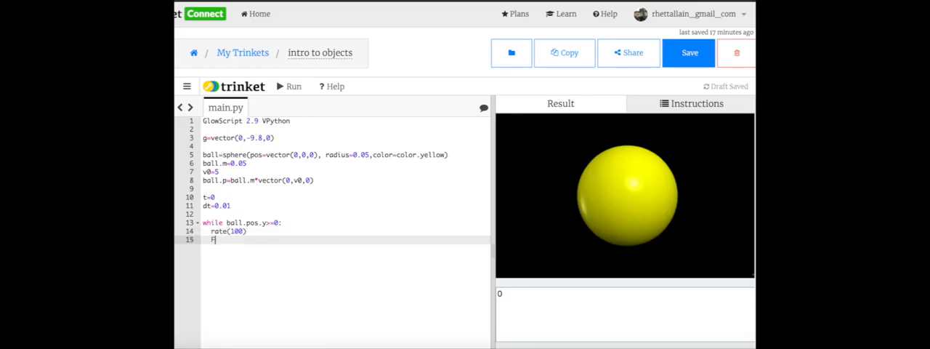
pyautogui.write('=ball.m*g')
pyautogui.write('ball.p')
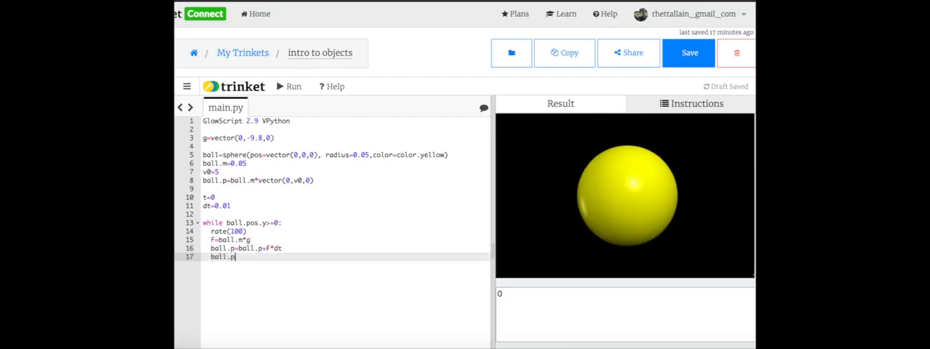
pyautogui.write('os=')
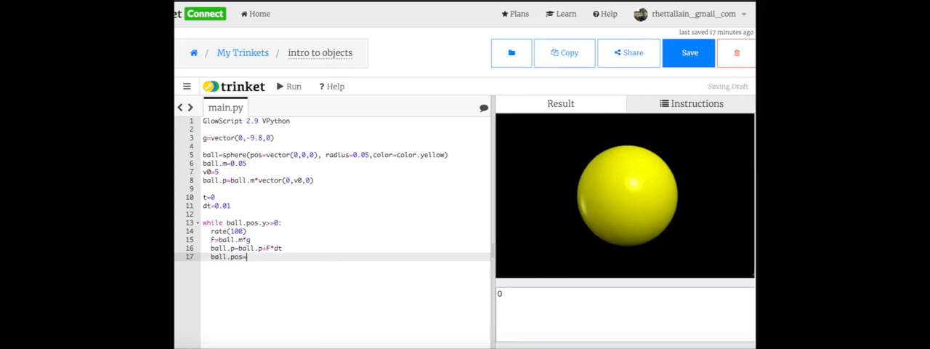
pyautogui.write('b')
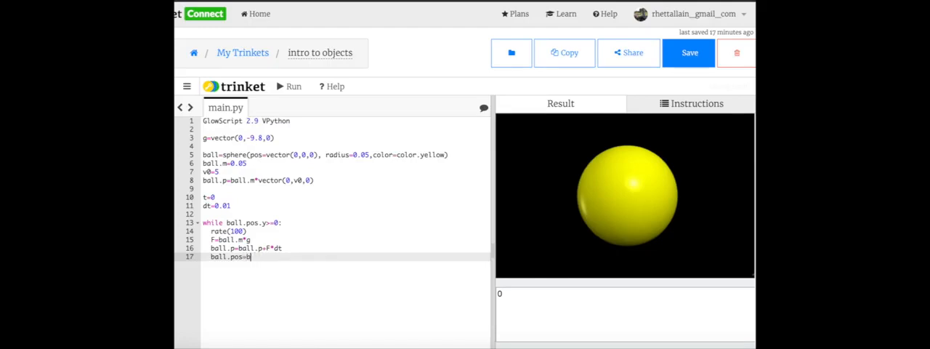
pyautogui.write('all.pos+ball.p*dt/ball.m')
pyautogui.write('t=')
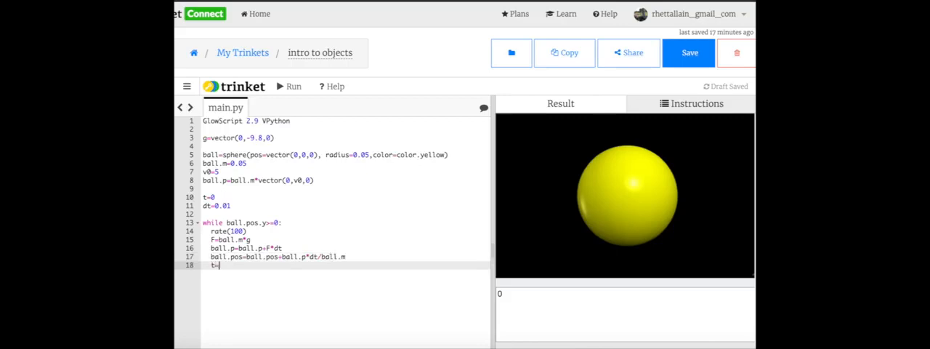
pyautogui.write('t')
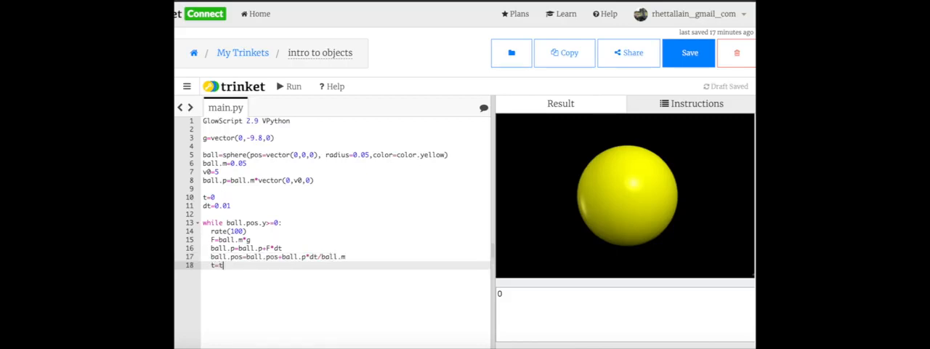
pyautogui.write('+dt')
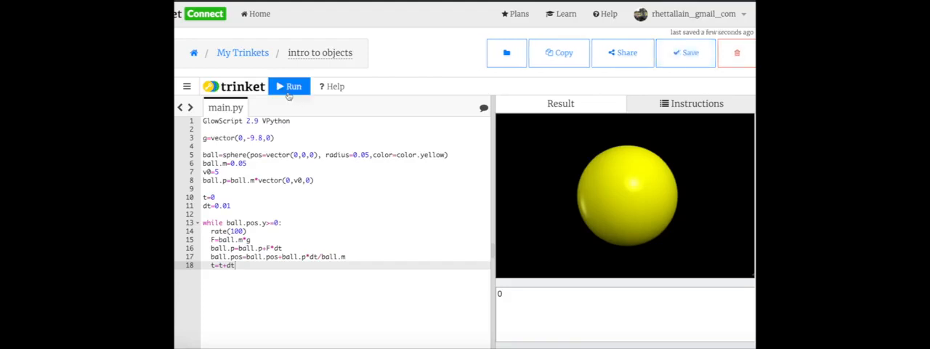
# Run the loop so the yellow ball moves, then return to the sphere definition to edit it
pyautogui.click(289, 86)
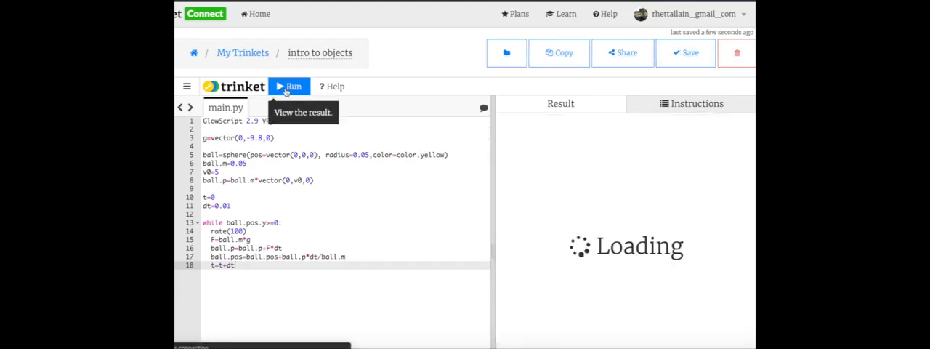
pyautogui.click(289, 86)
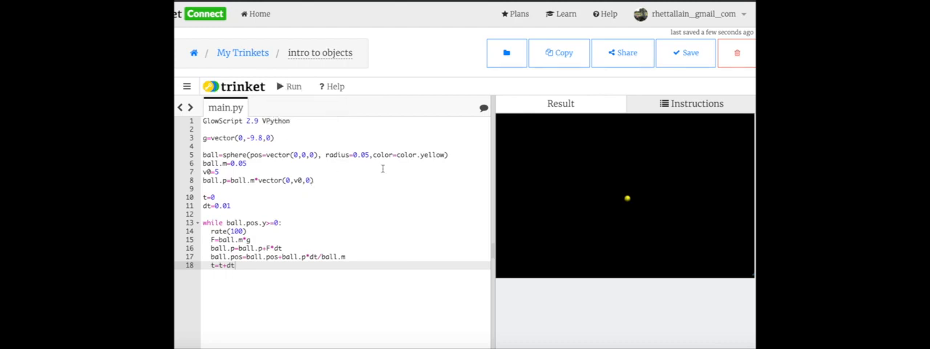
pyautogui.click(443, 154)
pyautogui.write(', make_trail=True')
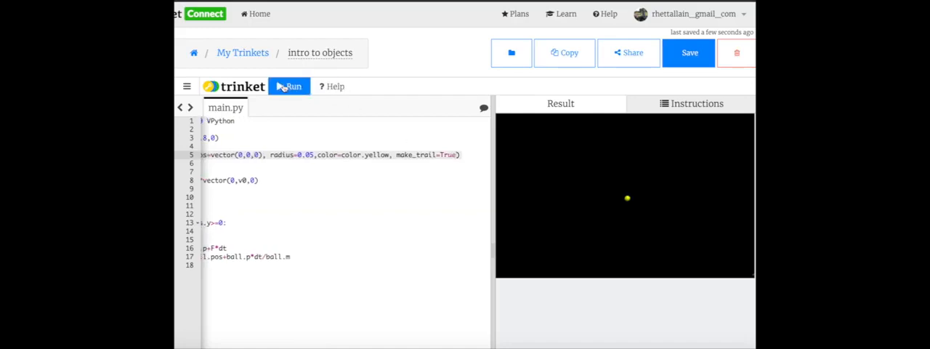
# Run to show the trail, then add ground=box(pos=vector(0,0,0), size=vector(1,0.05,.2), color=color.green) and rerun
pyautogui.click(289, 85)
pyautogui.write('ground=box(')
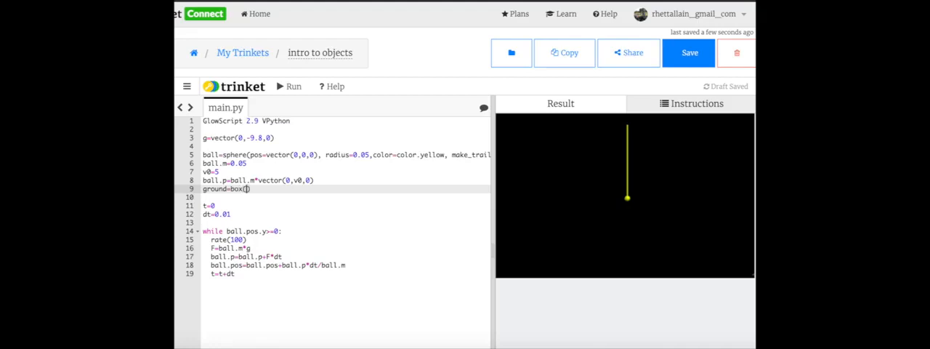
pyautogui.write('pos=vector(0,0,0')
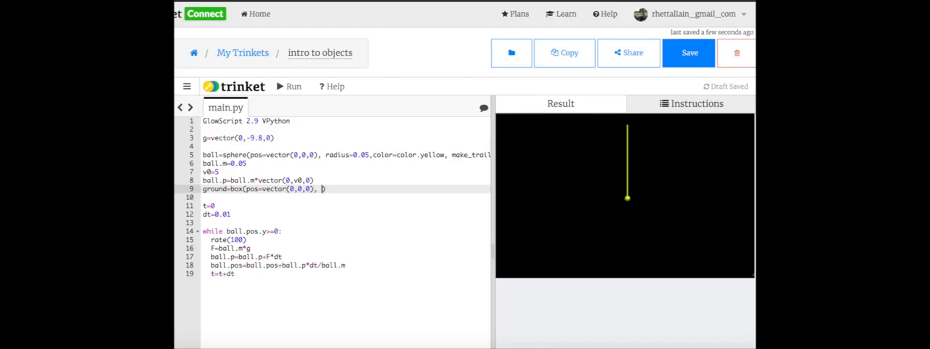
pyautogui.write('size=')
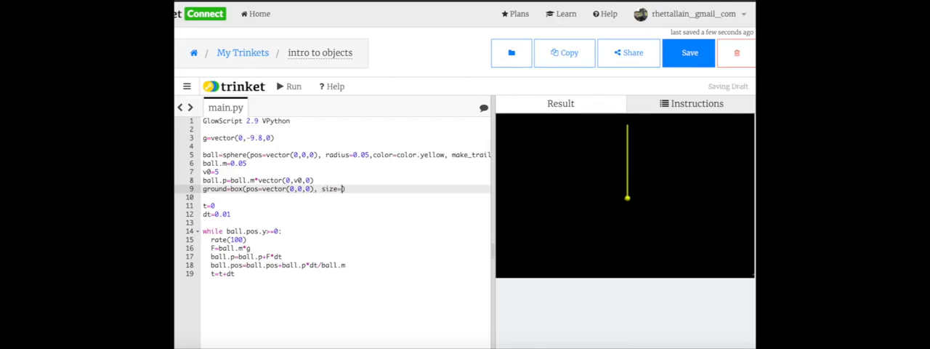
pyautogui.write('vector()')
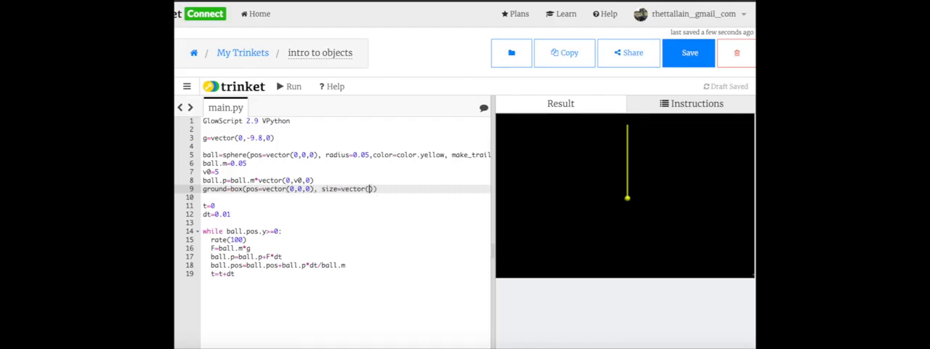
pyautogui.write('1,0.05,.2')
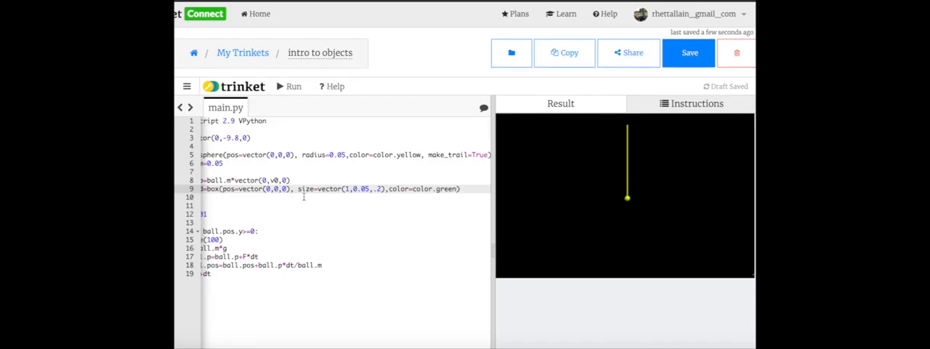
pyautogui.click(289, 85)
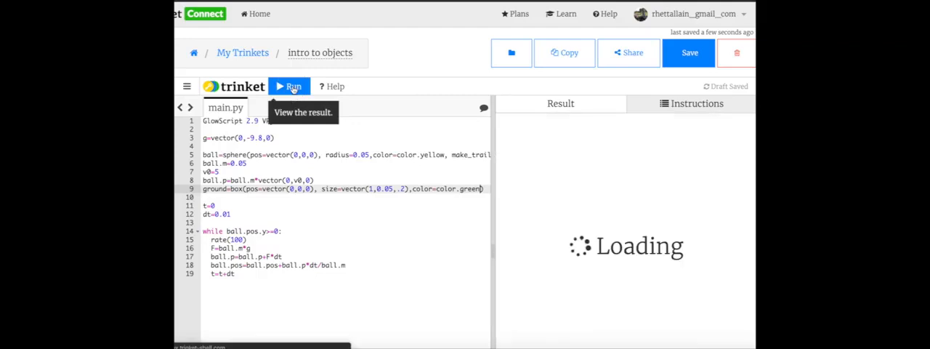
pyautogui.click(289, 86)
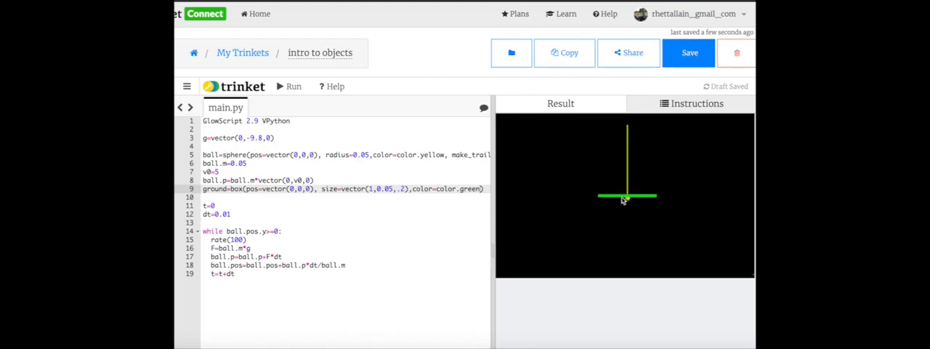
# Change the loop to rate(1000) with dt=0.001 and rerun so the ball lands on the ground
pyautogui.click(233, 238)
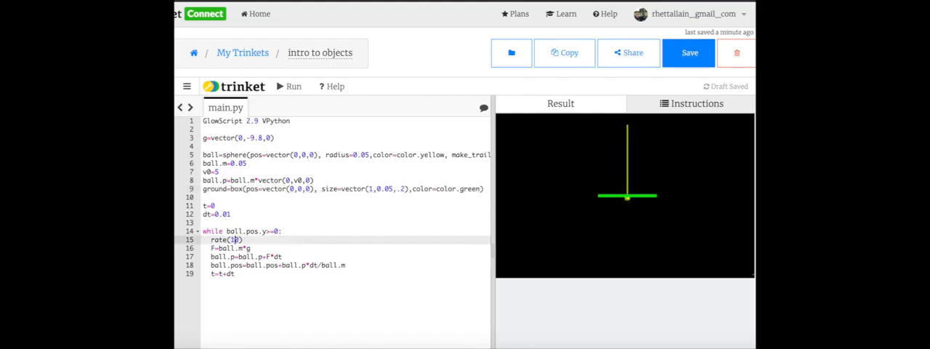
pyautogui.moveTo(290, 86)
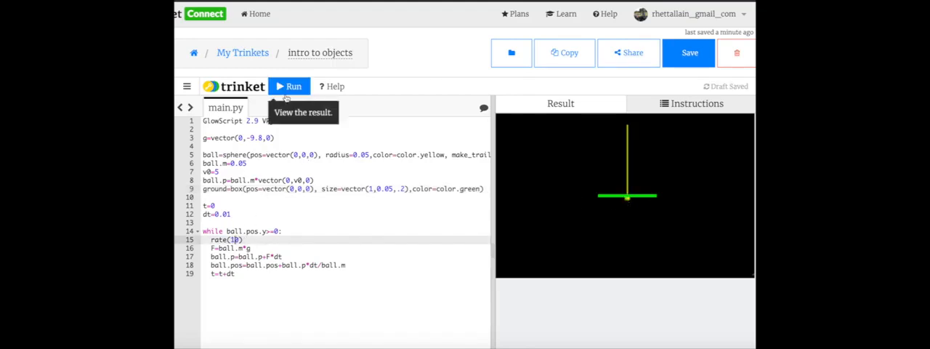
pyautogui.click(293, 85)
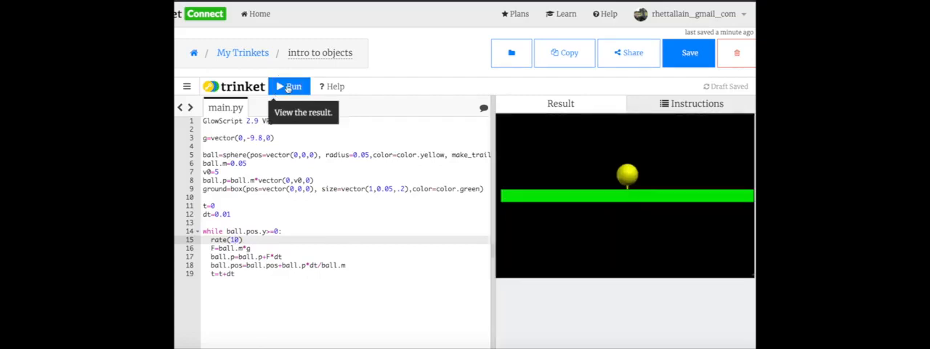
pyautogui.click(289, 85)
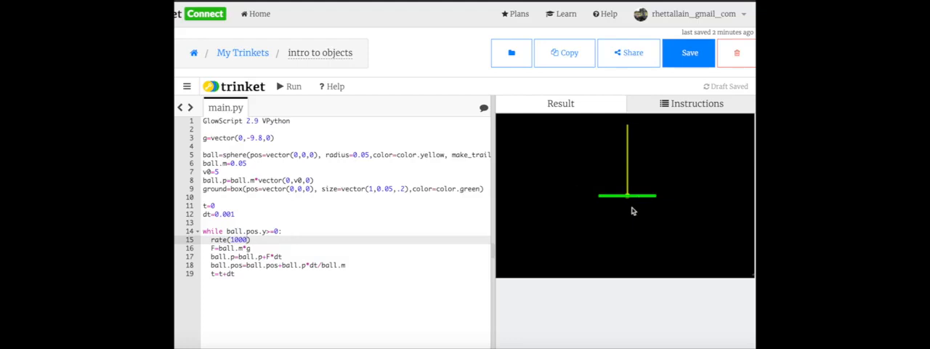
pyautogui.click(626, 200)
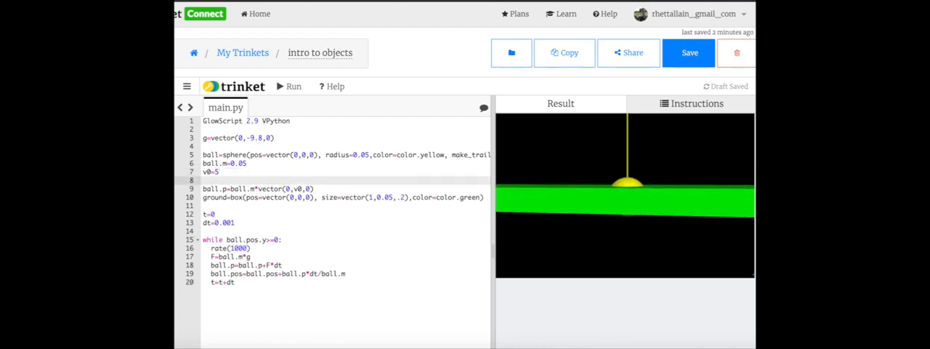
# Define theta=20*pi/180 and launch the ball along vector(cos(theta),sin(theta),0)
pyautogui.write('theta=')
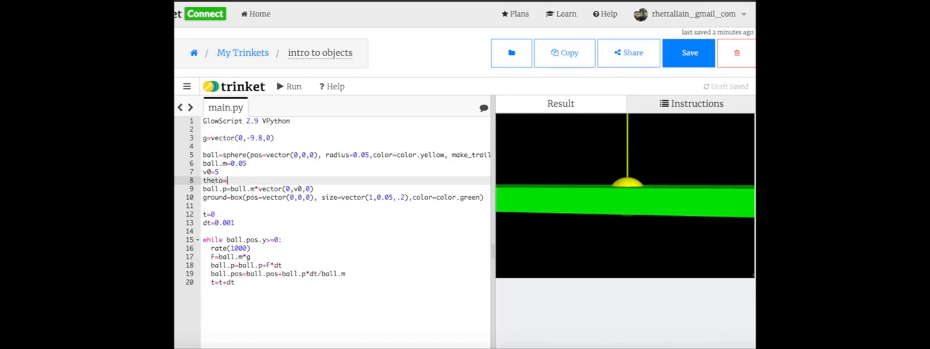
pyautogui.write('20*')
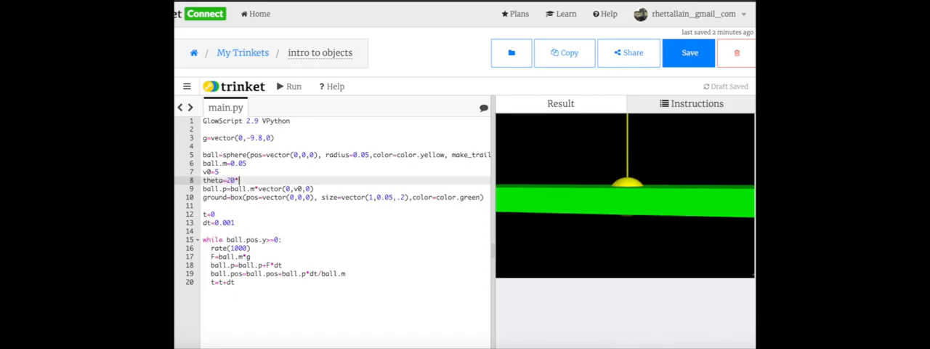
pyautogui.write('pi/180')
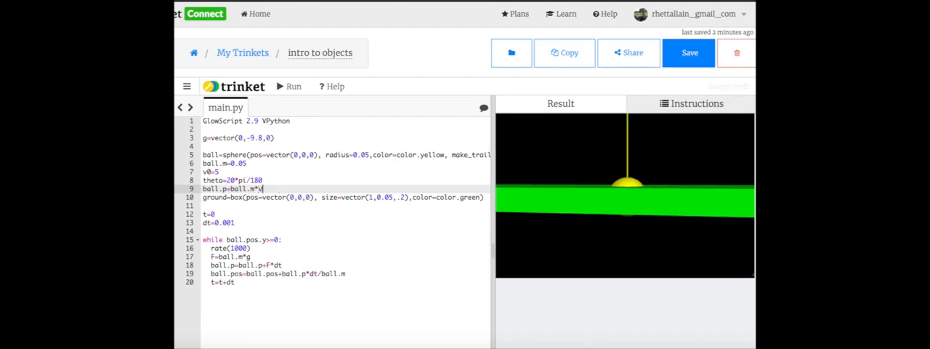
pyautogui.write('0*vector(c')
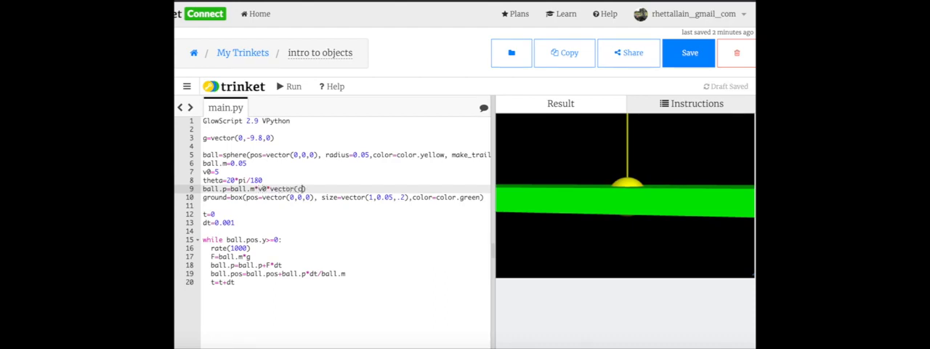
pyautogui.write('cos(theta,')
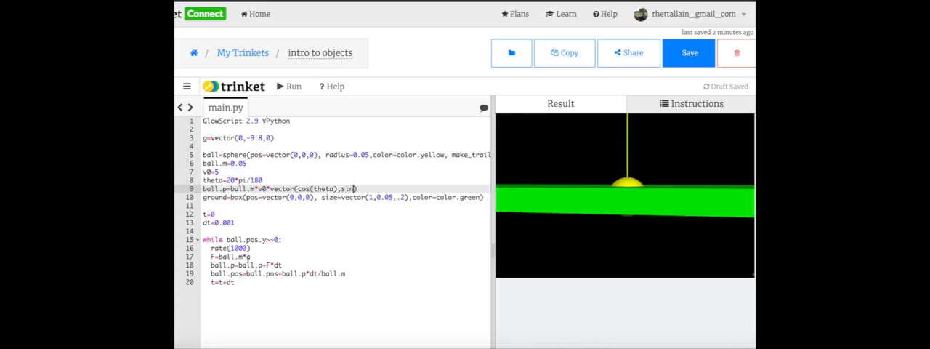
pyautogui.write('(theta))')
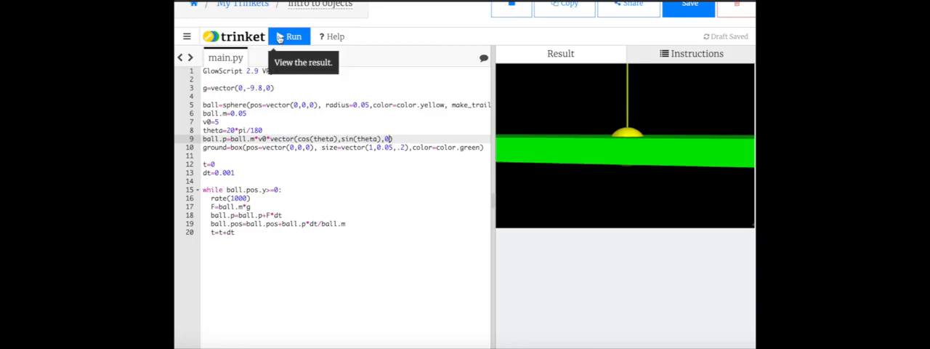
# Run the angled launch, then change theta to 80 degrees and rerun for a tall arc
pyautogui.click(289, 37)
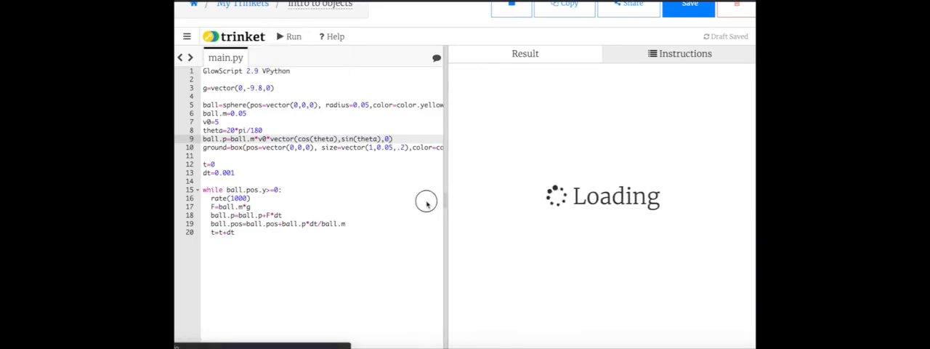
pyautogui.click(291, 37)
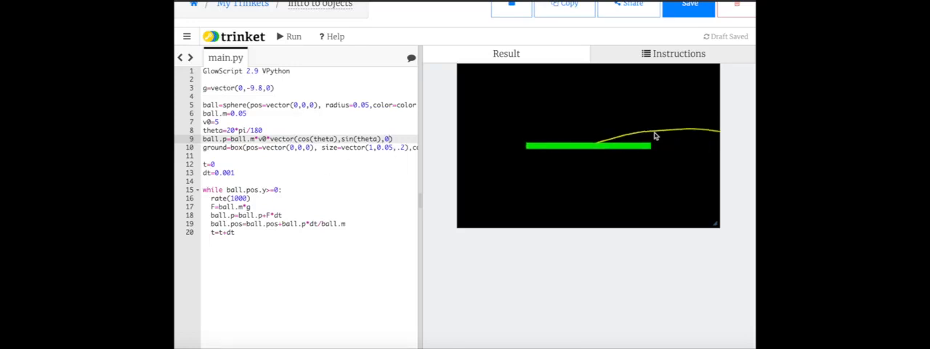
pyautogui.moveTo(431, 163)
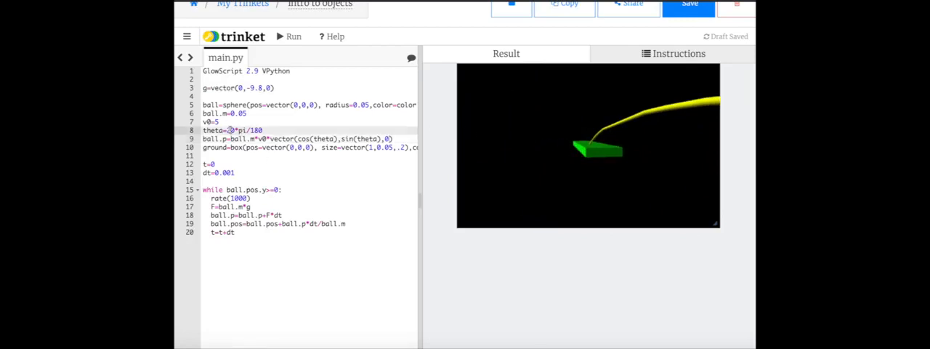
pyautogui.click(289, 37)
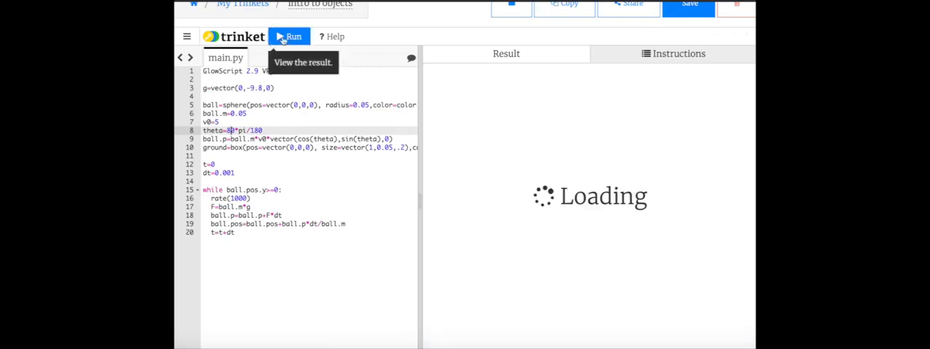
pyautogui.click(290, 36)
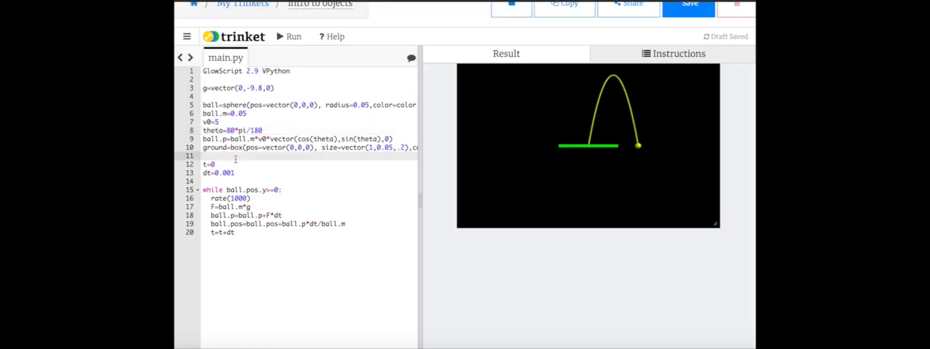
# Create the momentum arrow arrow(pos=ball.pos, axis=ball.p) before the loop and run to see it
pyautogui.write('garrow')
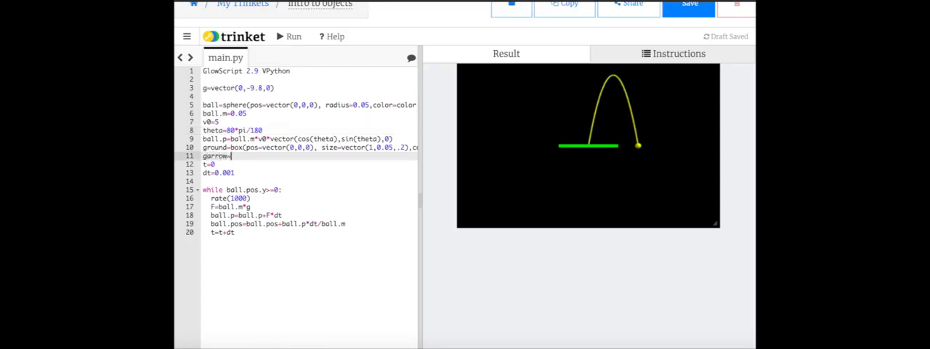
pyautogui.write('=arrow(pos=ball.pos, axis=ball.p')
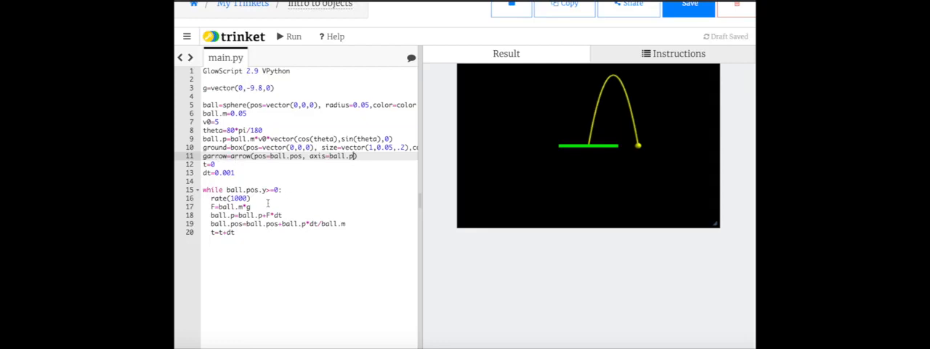
pyautogui.click(347, 224)
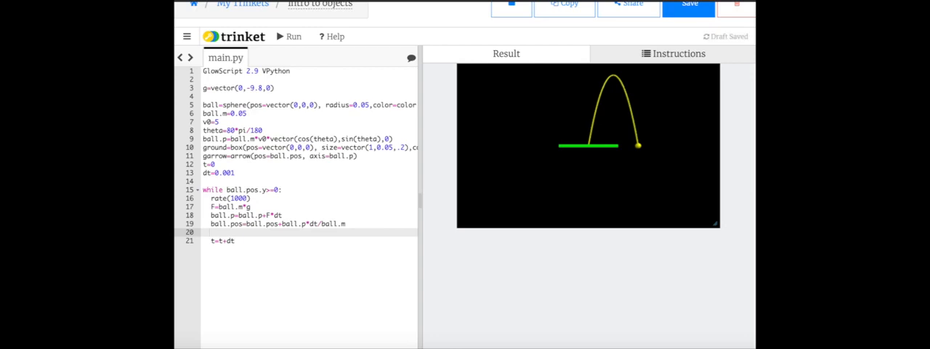
pyautogui.click(289, 37)
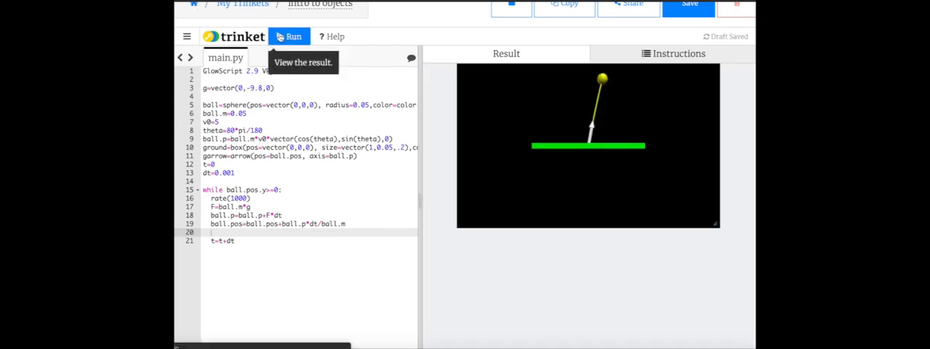
pyautogui.click(289, 36)
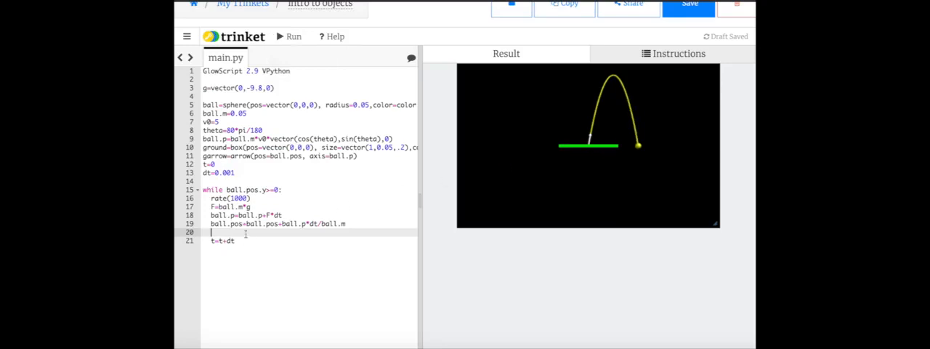
# Update the arrow's pos to ball.pos inside the loop so it follows the ball, and rerun
pyautogui.write('g')
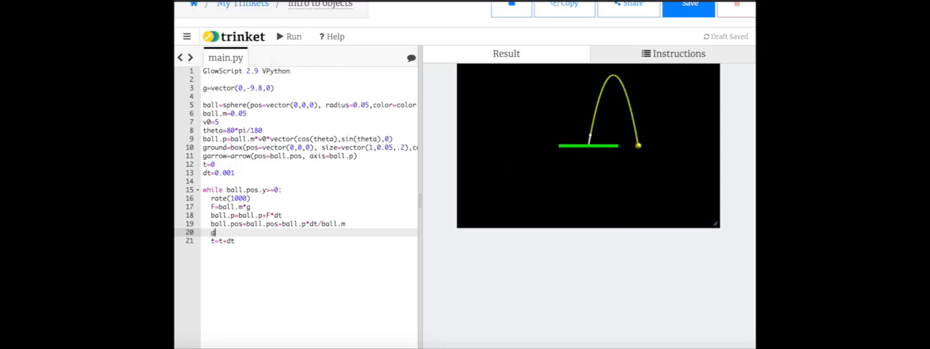
pyautogui.write('arrow.')
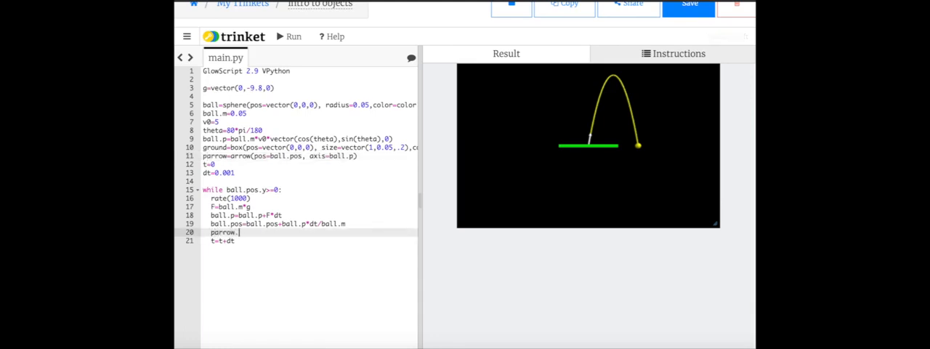
pyautogui.write('pos=')
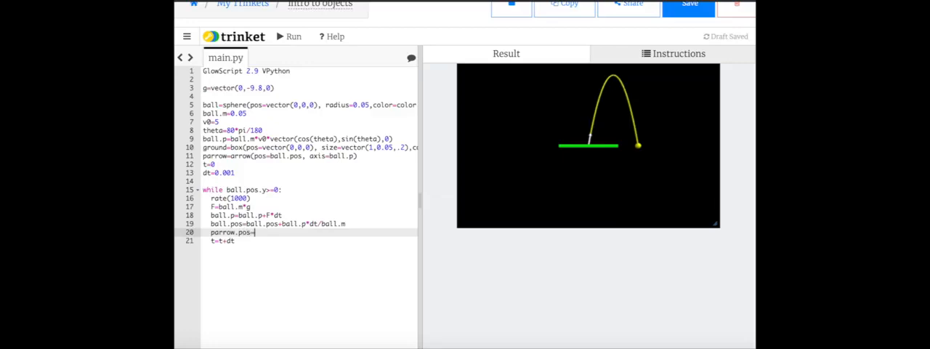
pyautogui.write('ball.p')
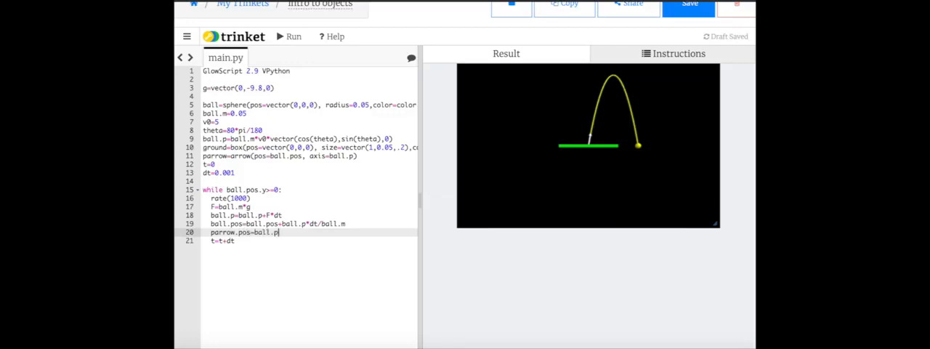
pyautogui.click(289, 36)
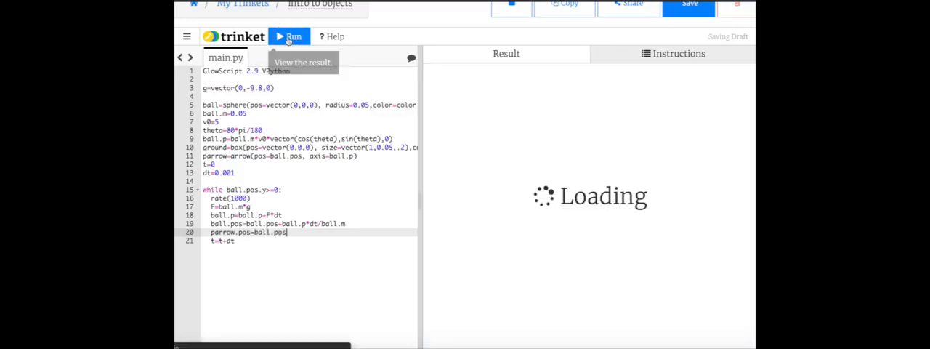
pyautogui.click(290, 36)
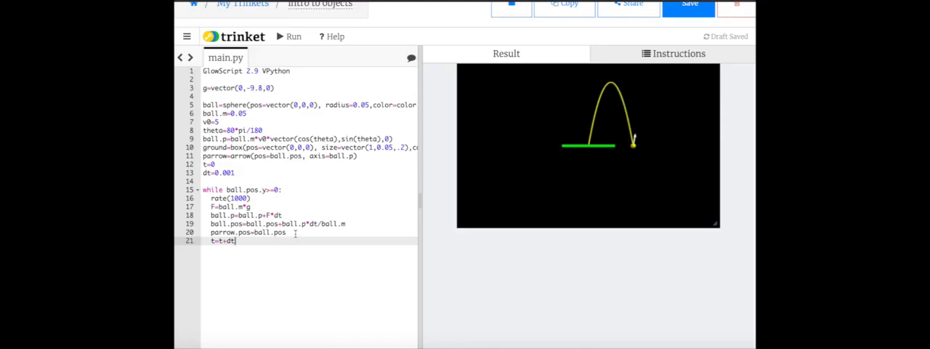
# Update parrow.axis=ball.p inside the loop so its direction tracks the momentum, and rerun
pyautogui.write('parr')
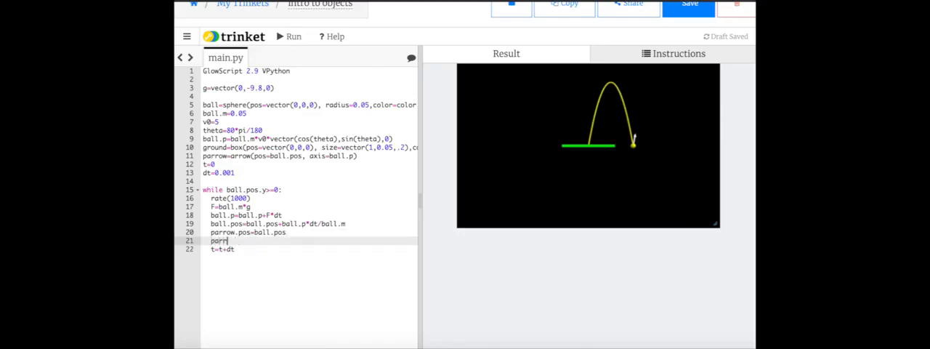
pyautogui.write('.axis')
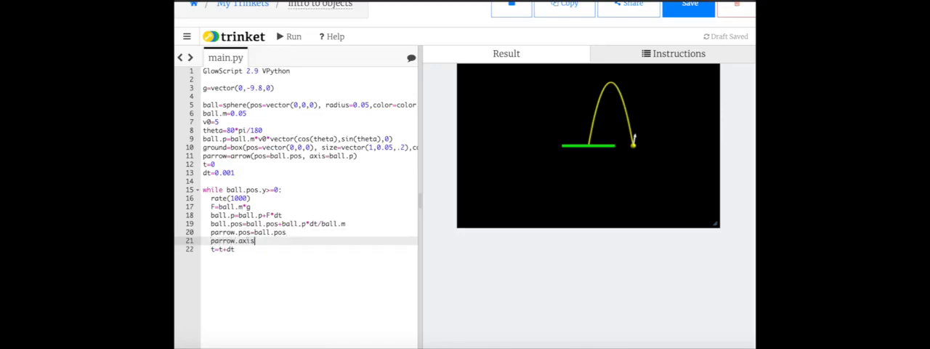
pyautogui.write('=ball.p')
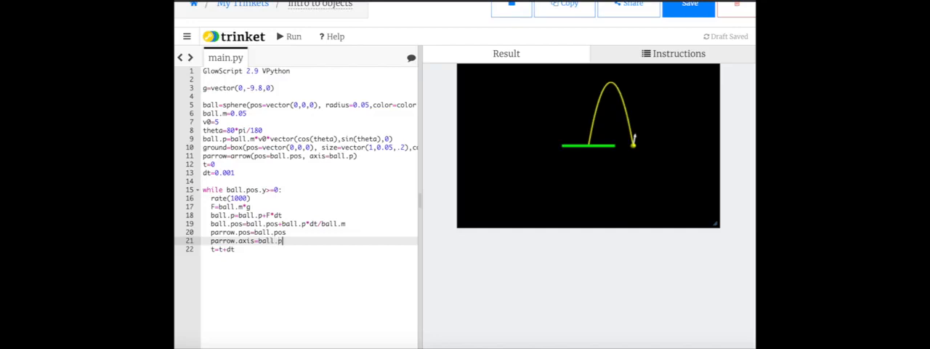
pyautogui.click(291, 36)
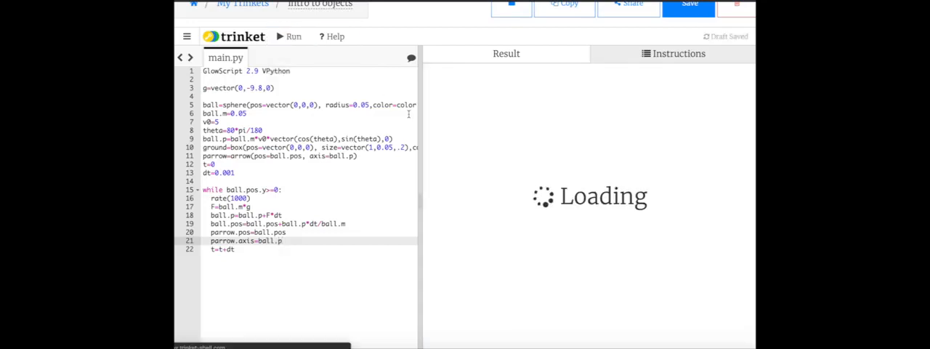
pyautogui.click(290, 36)
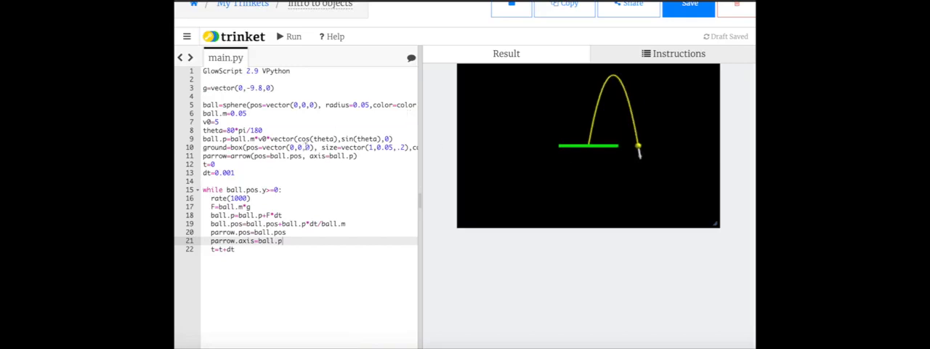
pyautogui.moveTo(637, 148)
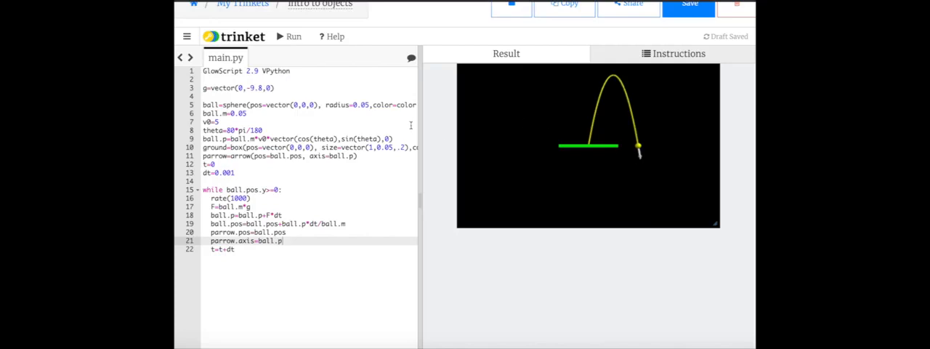
# Define pscale=2, scale both arrow axes by pscale*ball.p, and rerun with the longer arrow
pyautogui.press('enter')
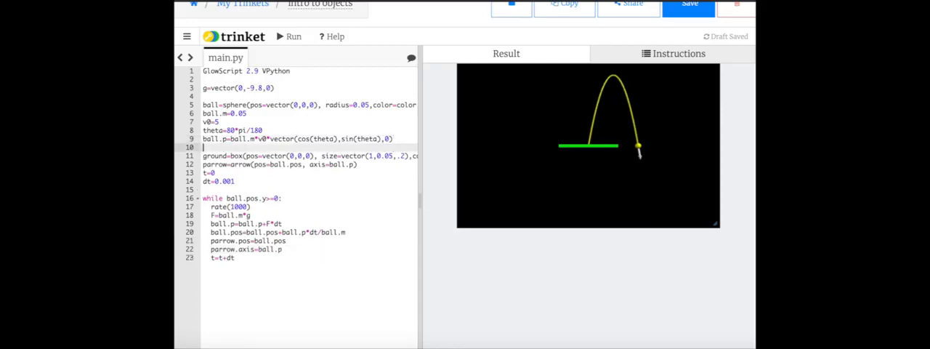
pyautogui.write('psd')
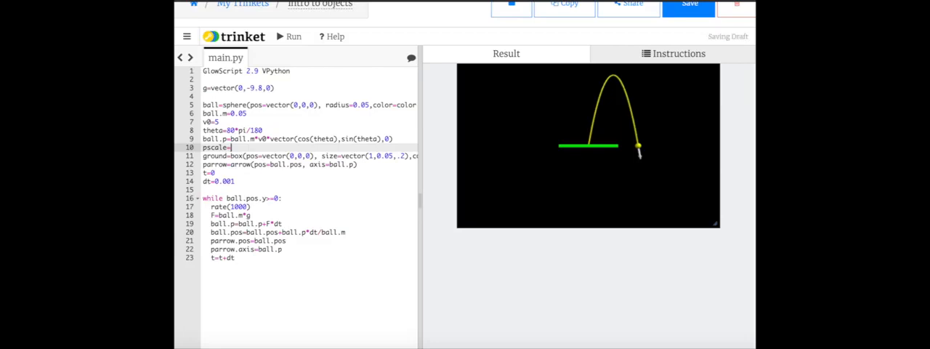
pyautogui.write('2')
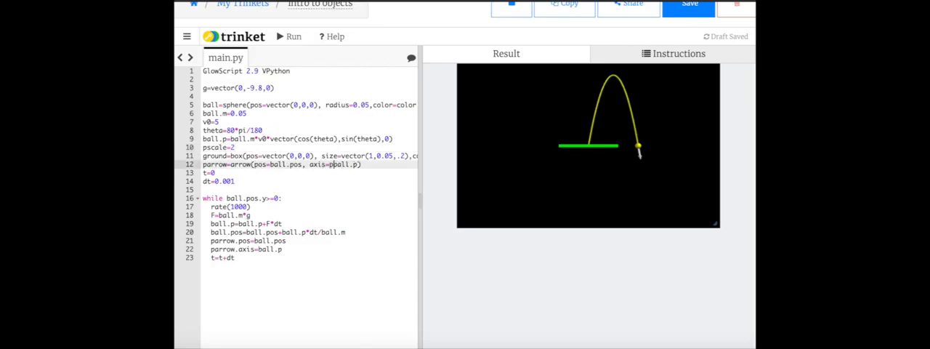
pyautogui.write('pscale*')
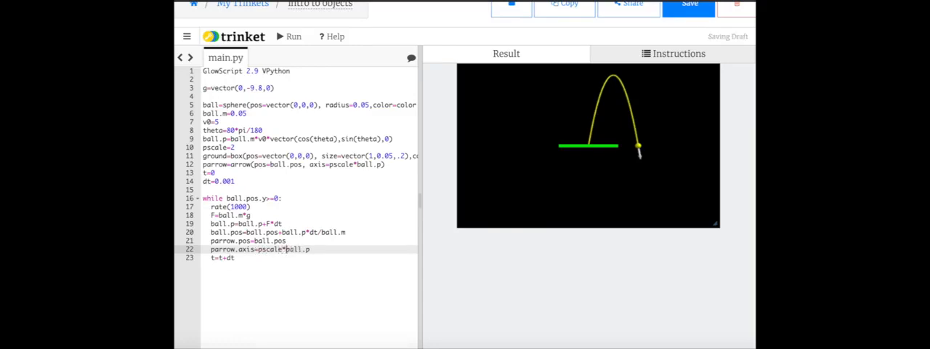
pyautogui.click(289, 37)
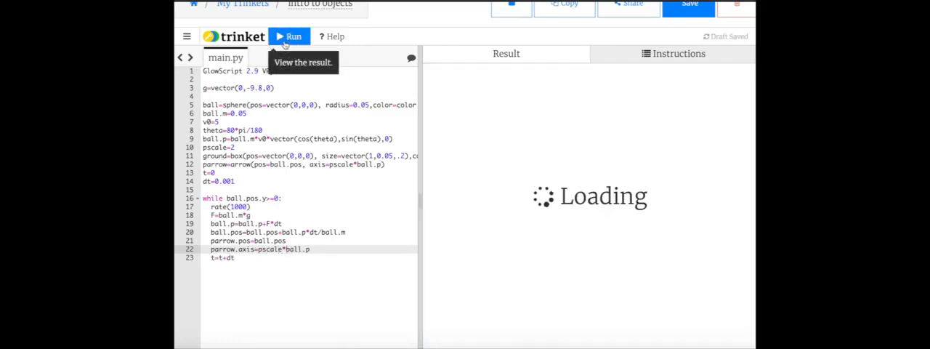
pyautogui.click(289, 36)
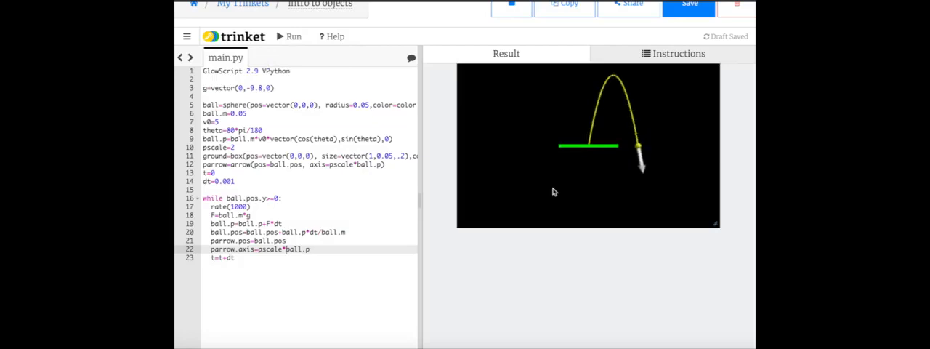
pyautogui.moveTo(603, 181)
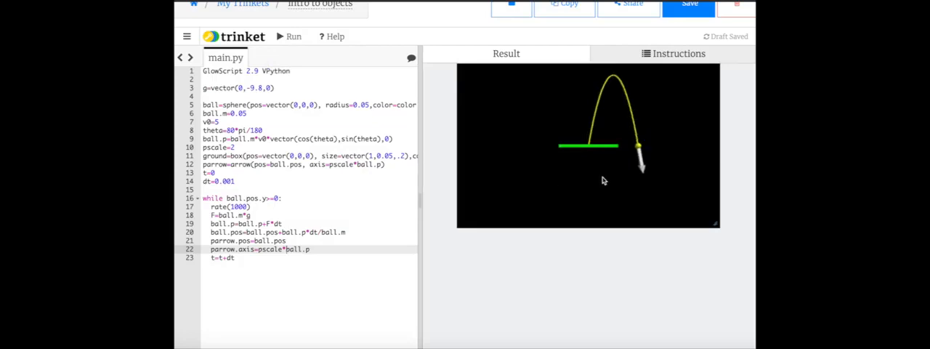